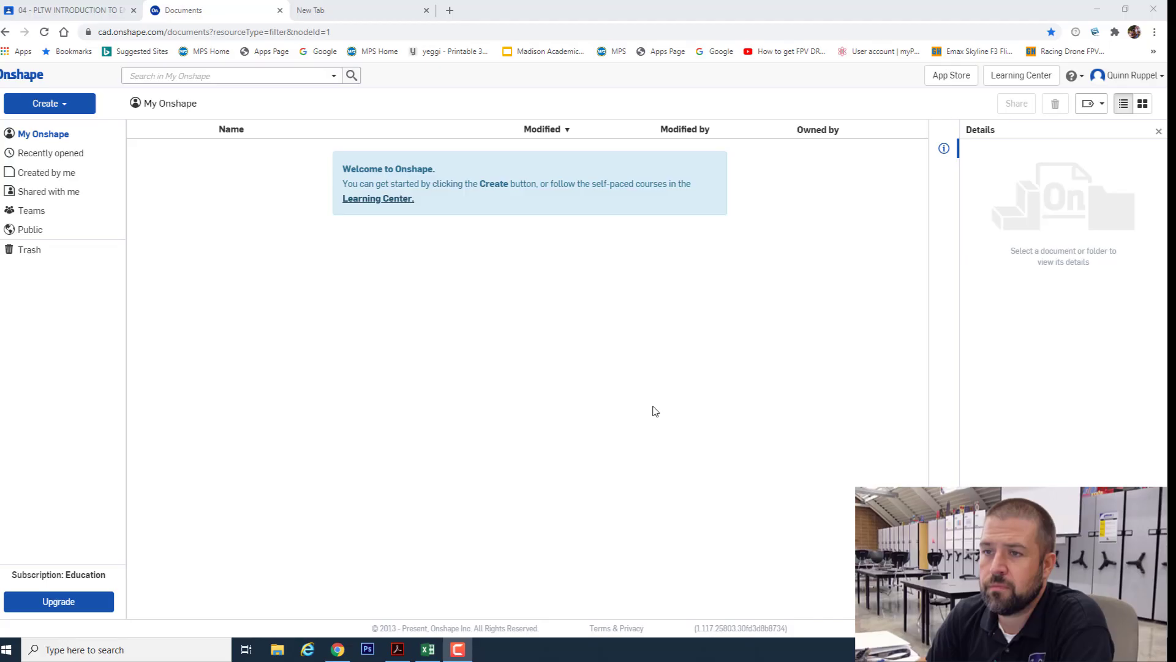
mouse_move(502, 317)
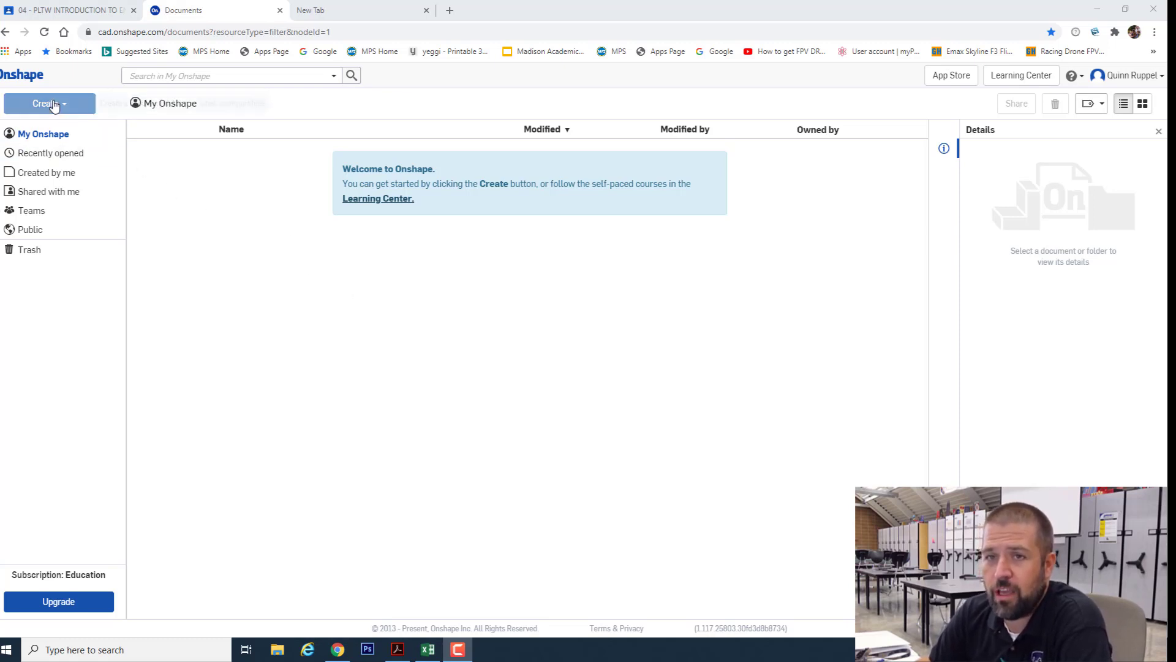
- Create a new Onshape document named 'Box' from the Create menu
click(45, 103)
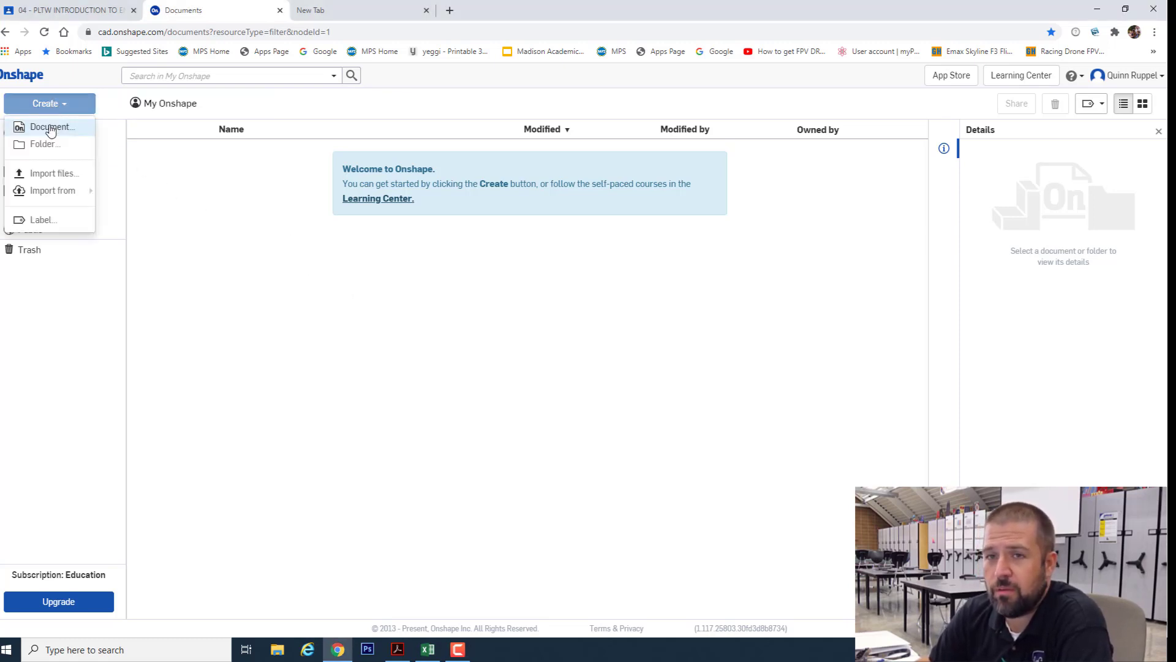
click(51, 126)
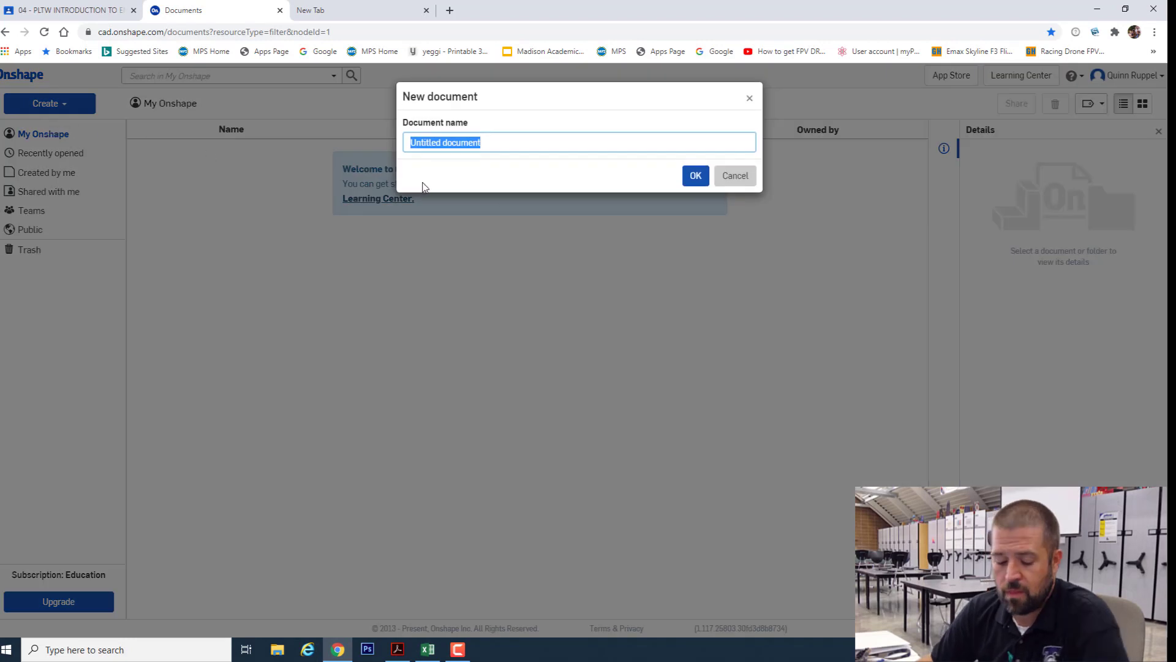
text(Box)
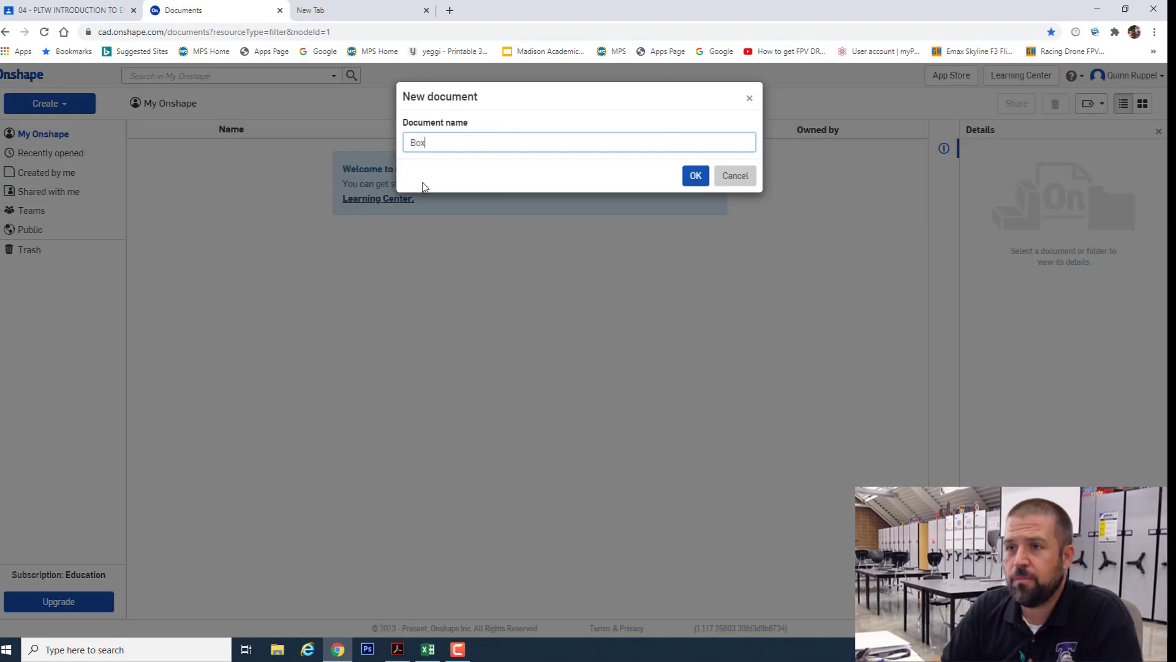
click(734, 175)
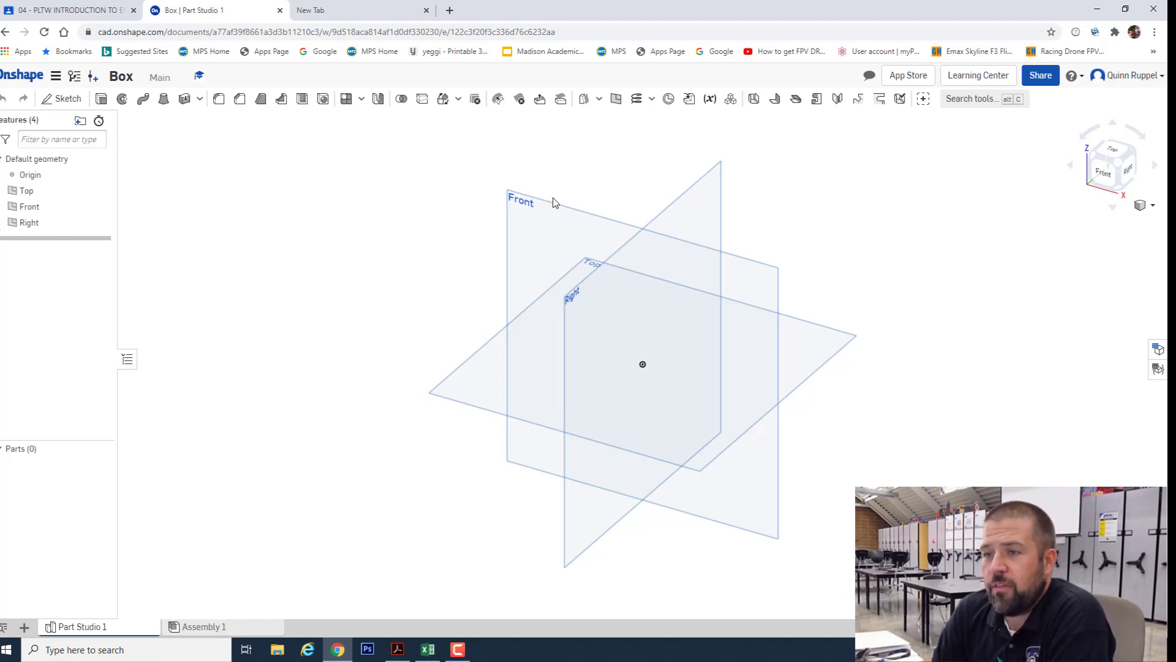
mouse_move(1119, 177)
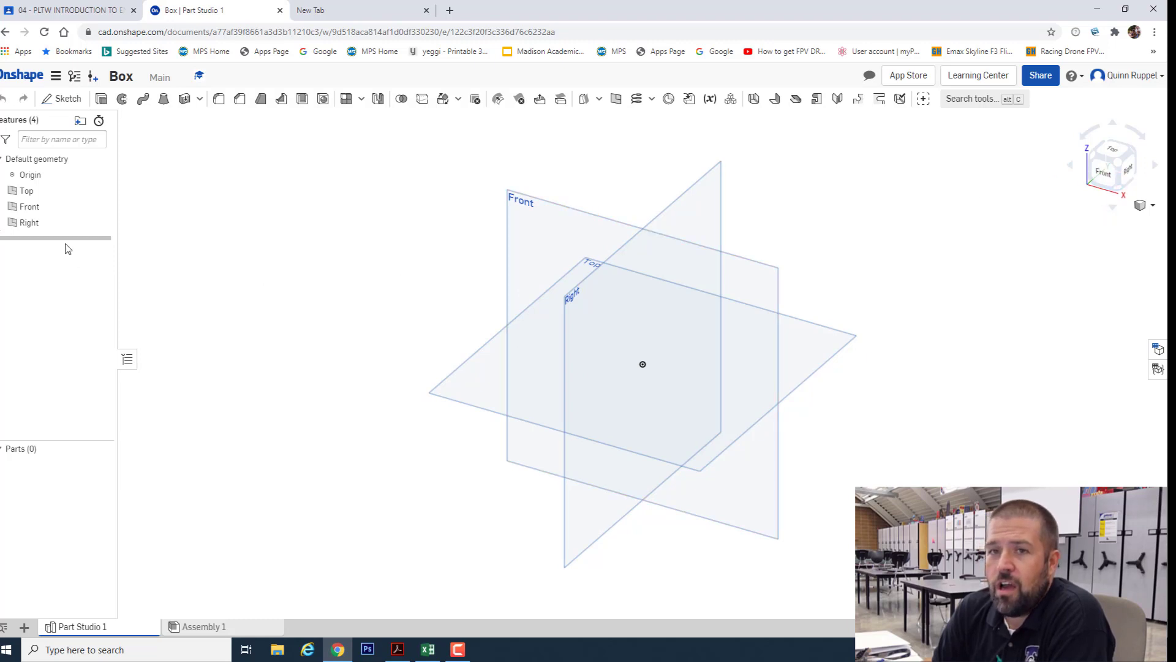
click(642, 364)
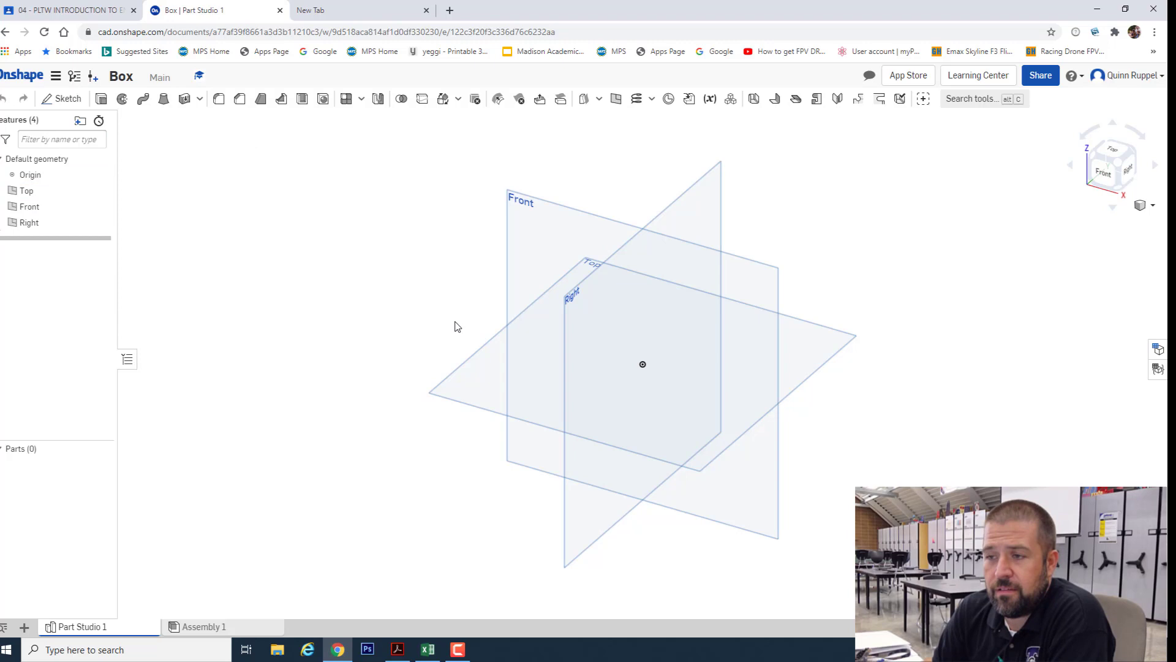
mouse_move(67, 98)
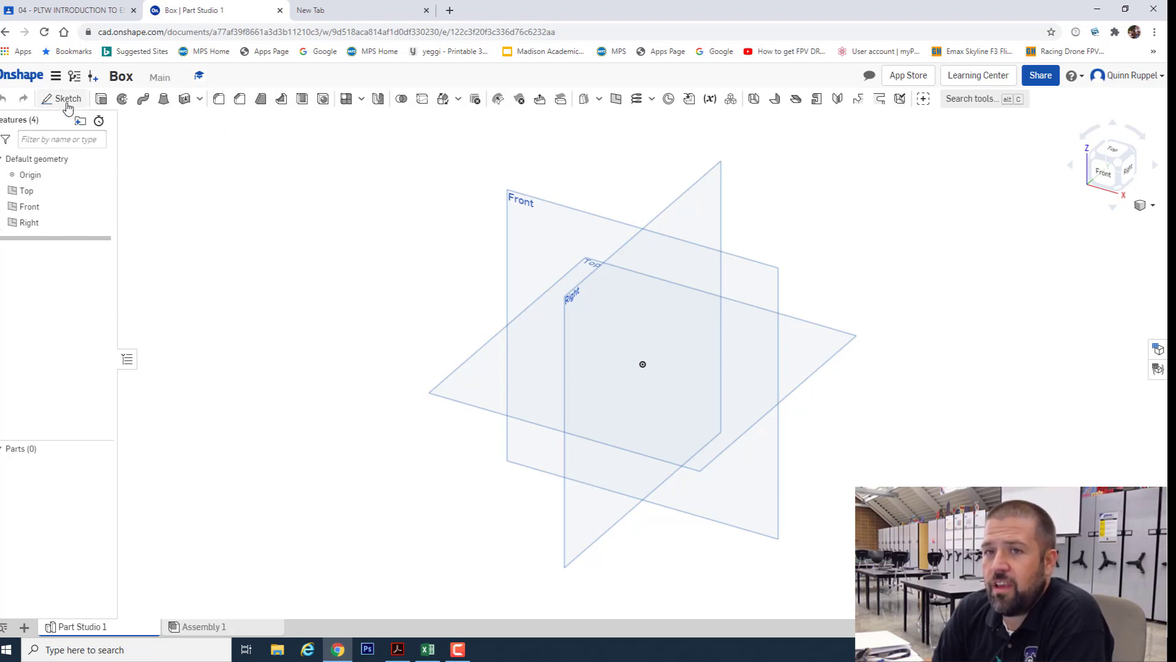
- Start Sketch 1 on the Front plane with the default planes hidden, ready to draw lines
click(68, 98)
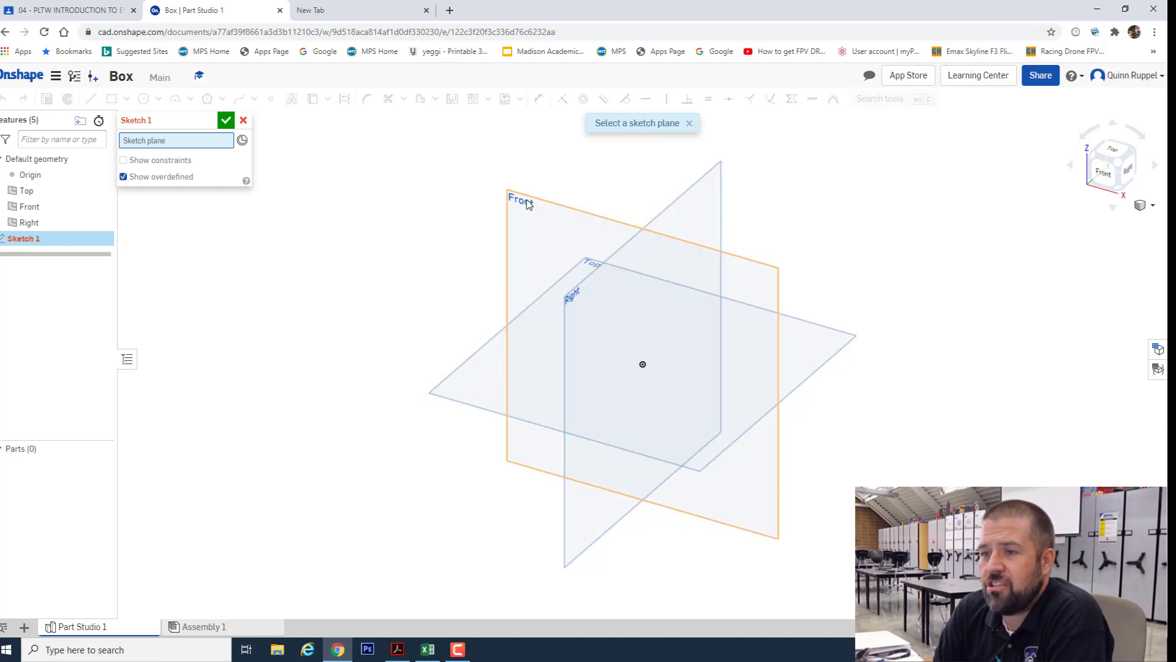
click(520, 199)
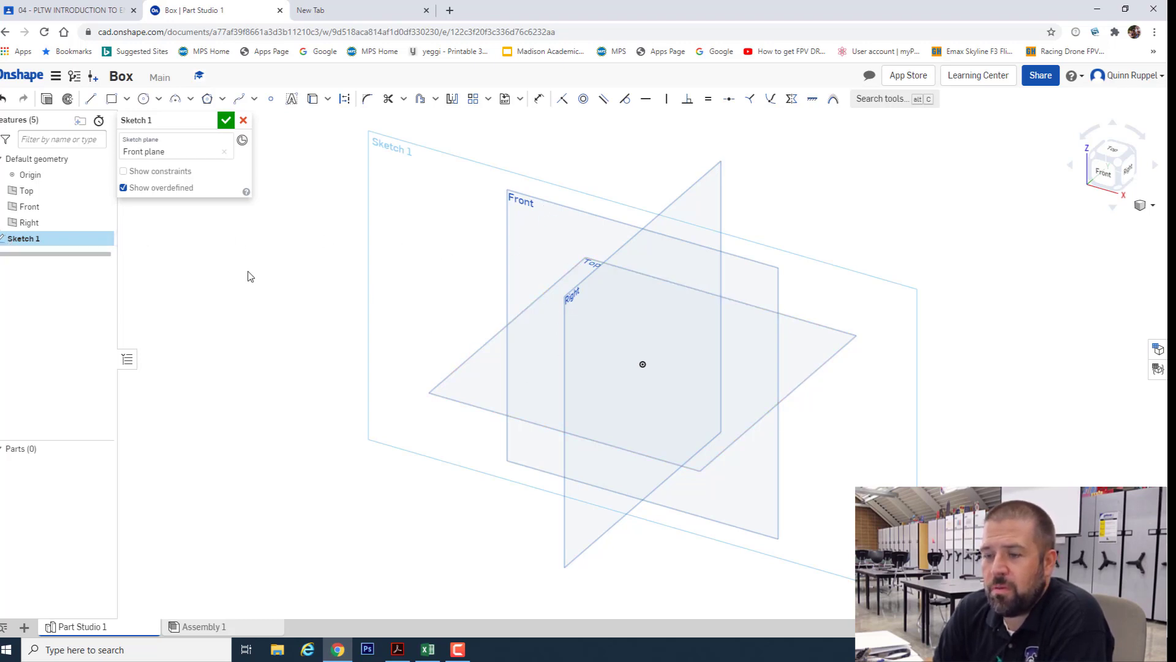
mouse_move(101, 222)
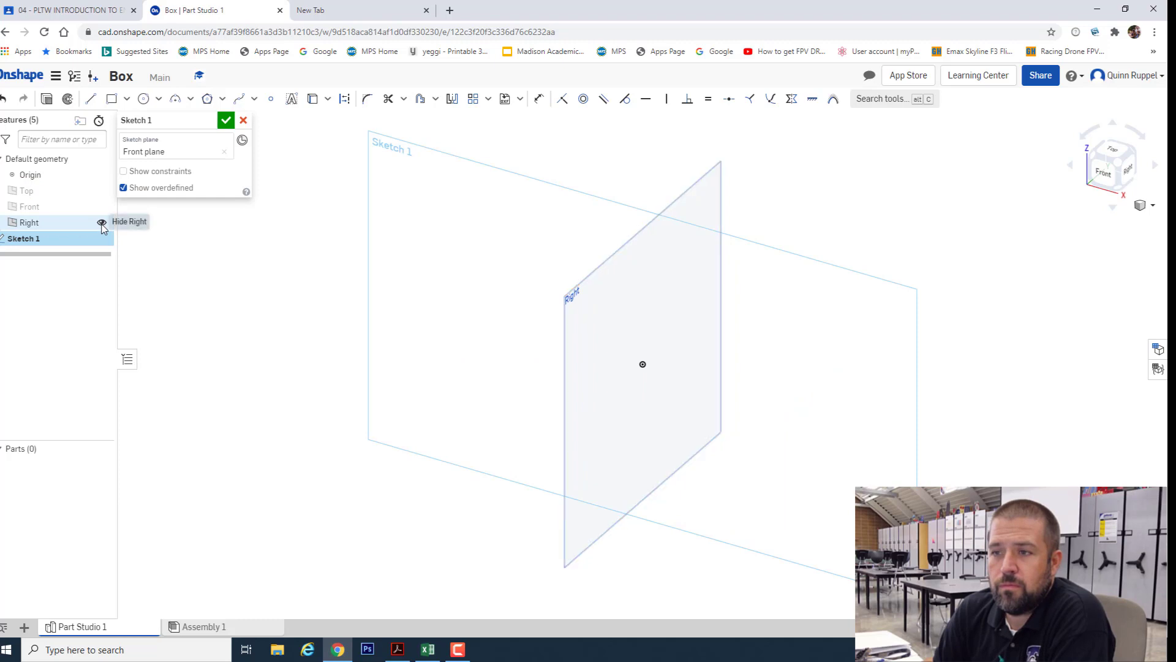
click(101, 222)
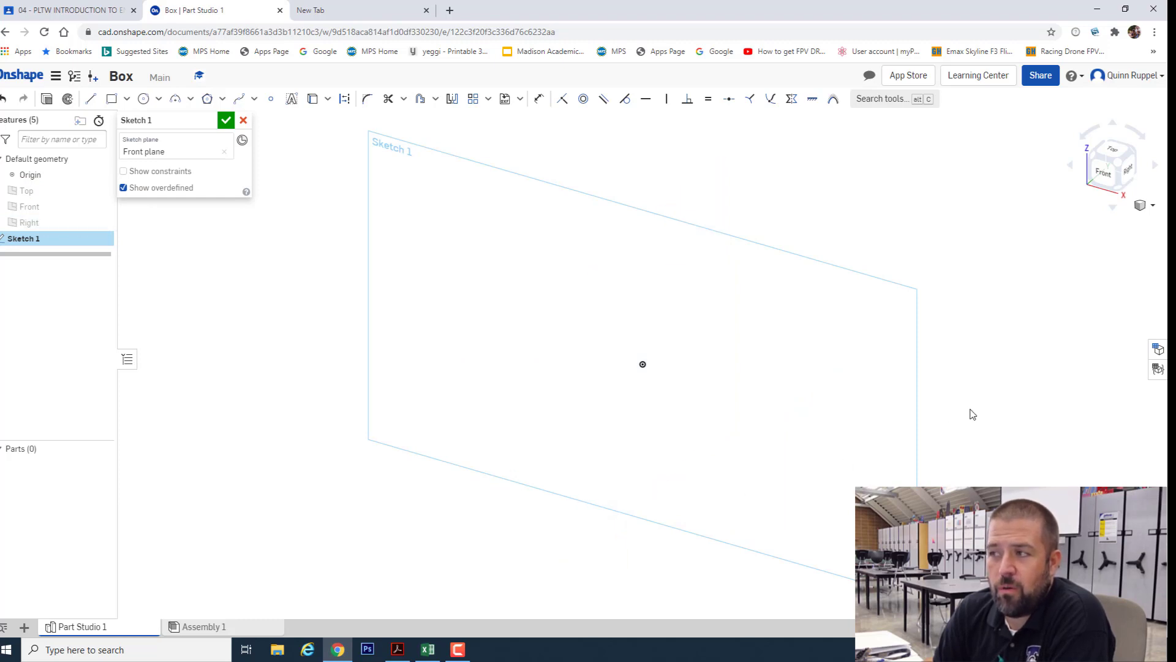
mouse_move(1155, 169)
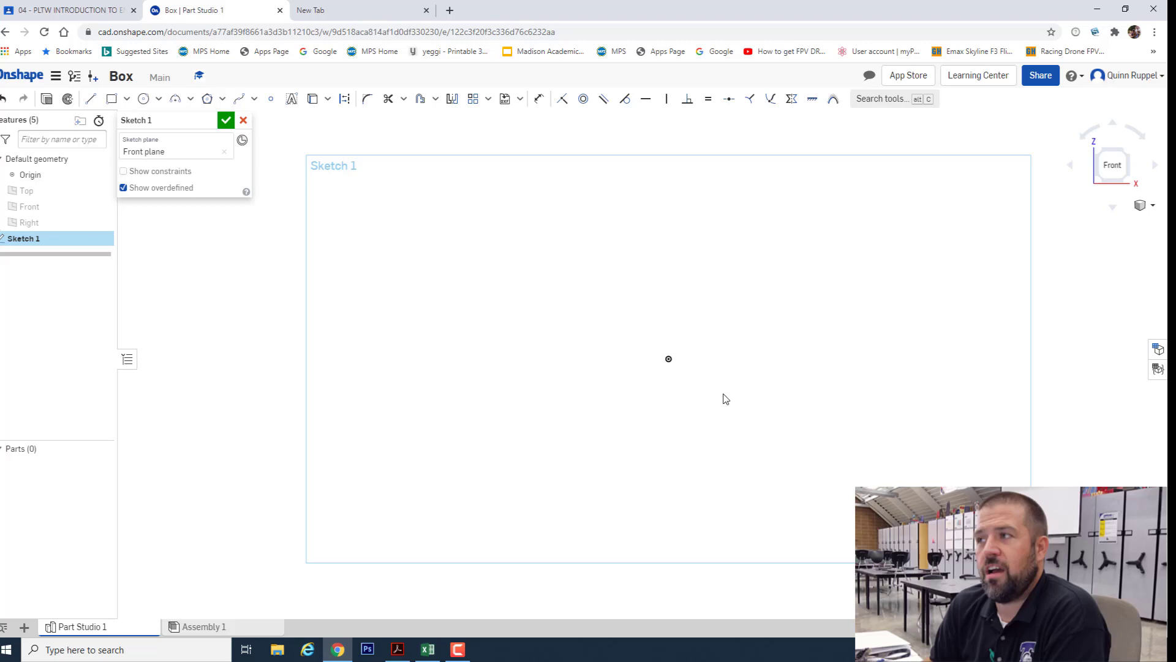
click(668, 358)
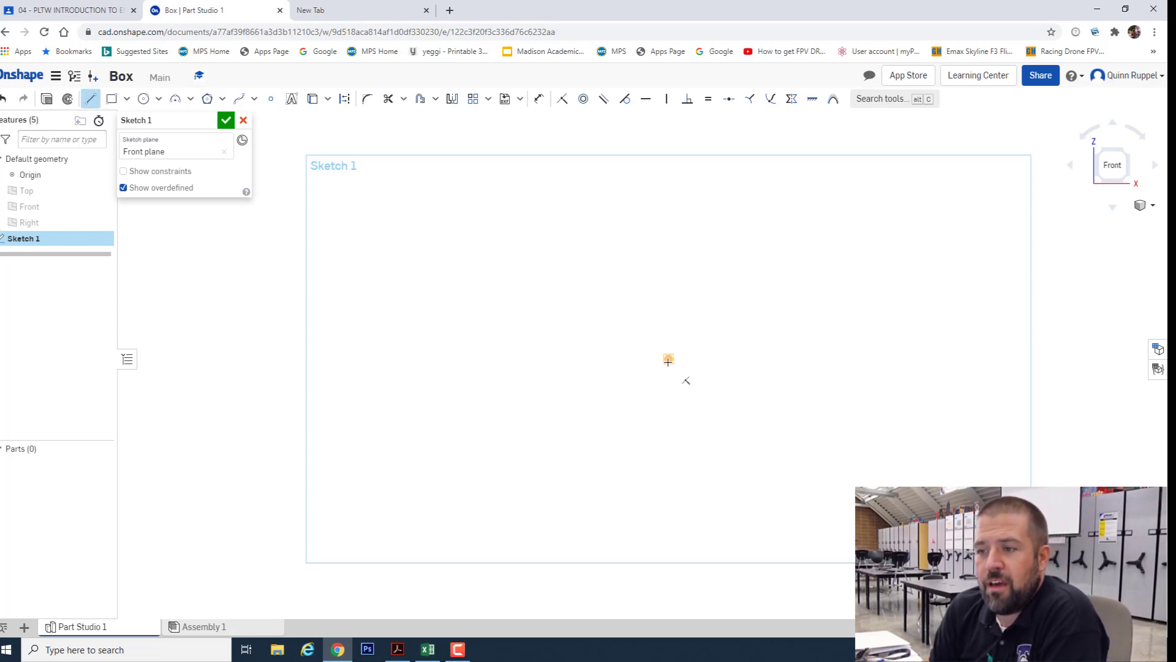
- Draw the square's edges from the origin and dimension the sides at 2
click(667, 360)
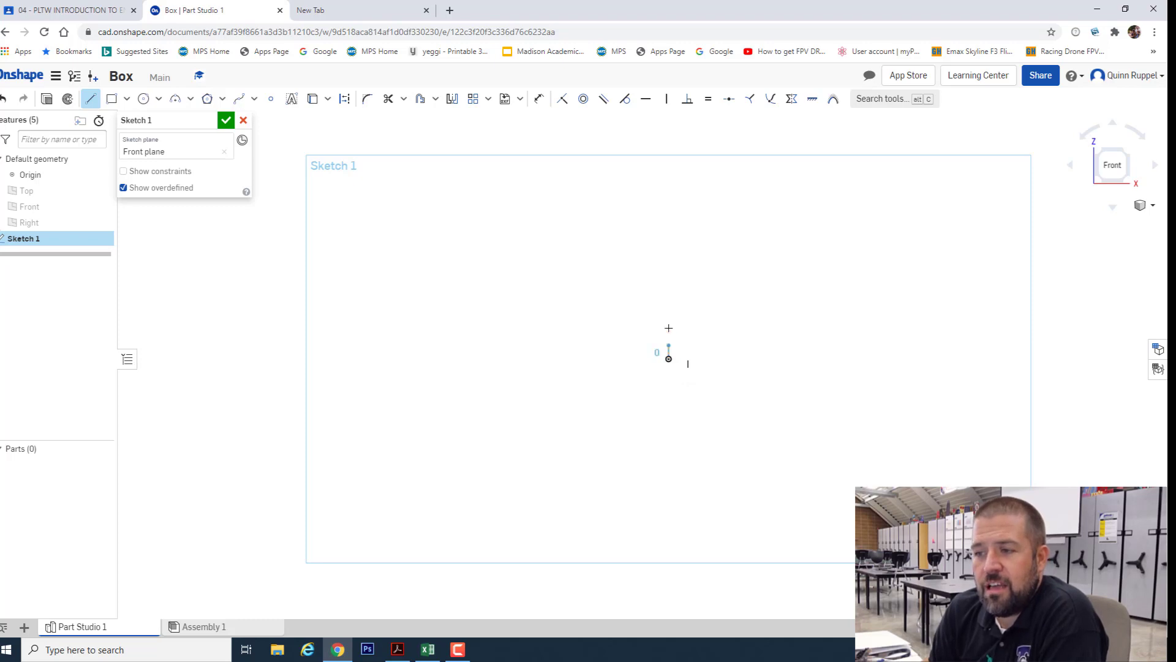
drag(668, 358, 667, 219)
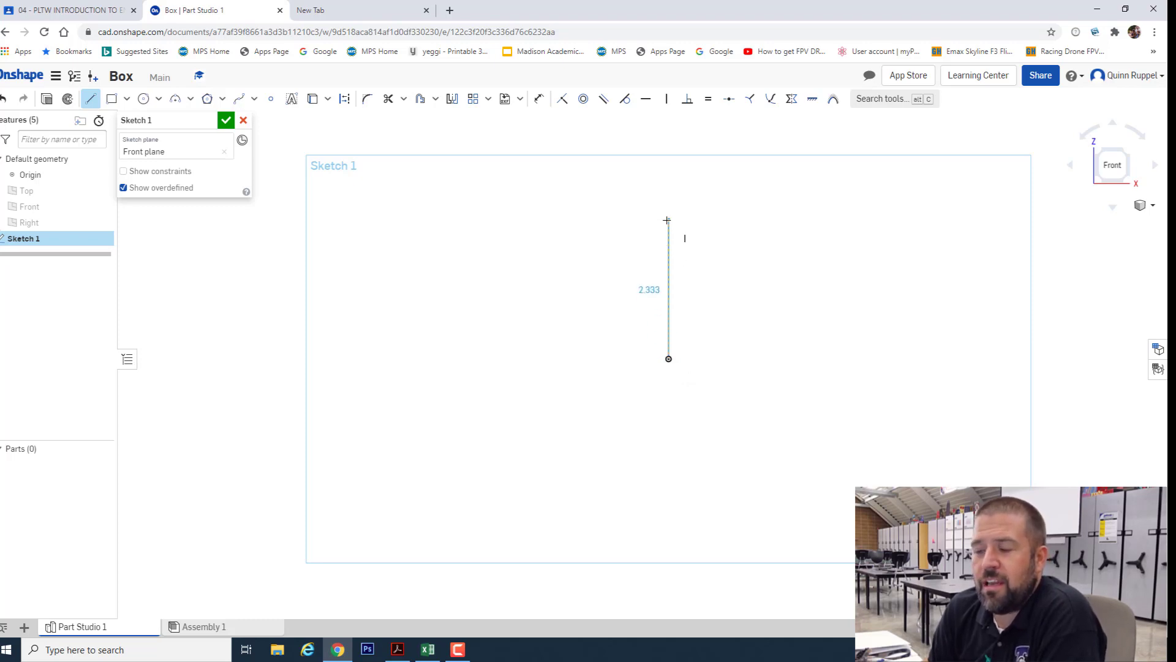
drag(667, 220, 623, 227)
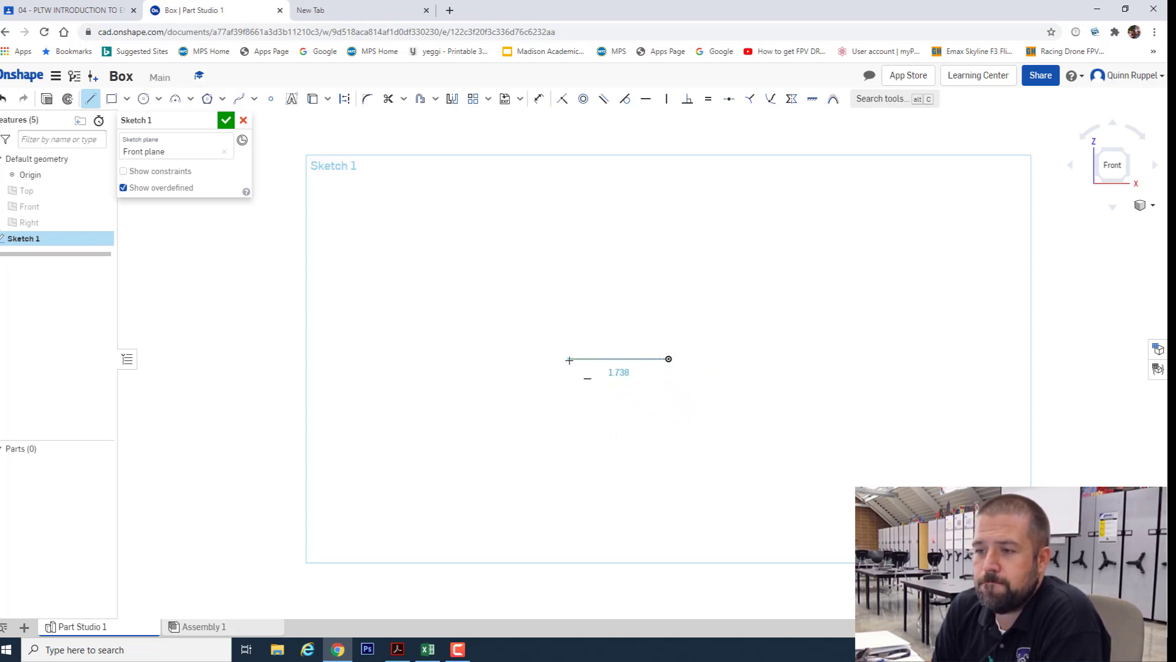
drag(669, 358, 669, 230)
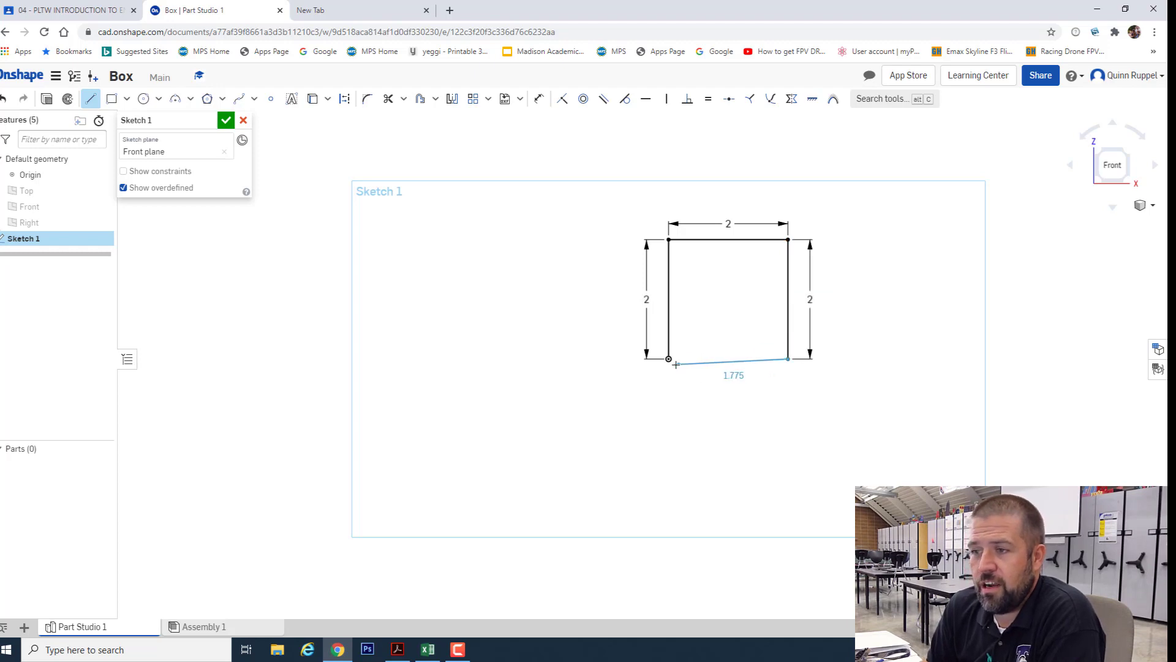
text(2)
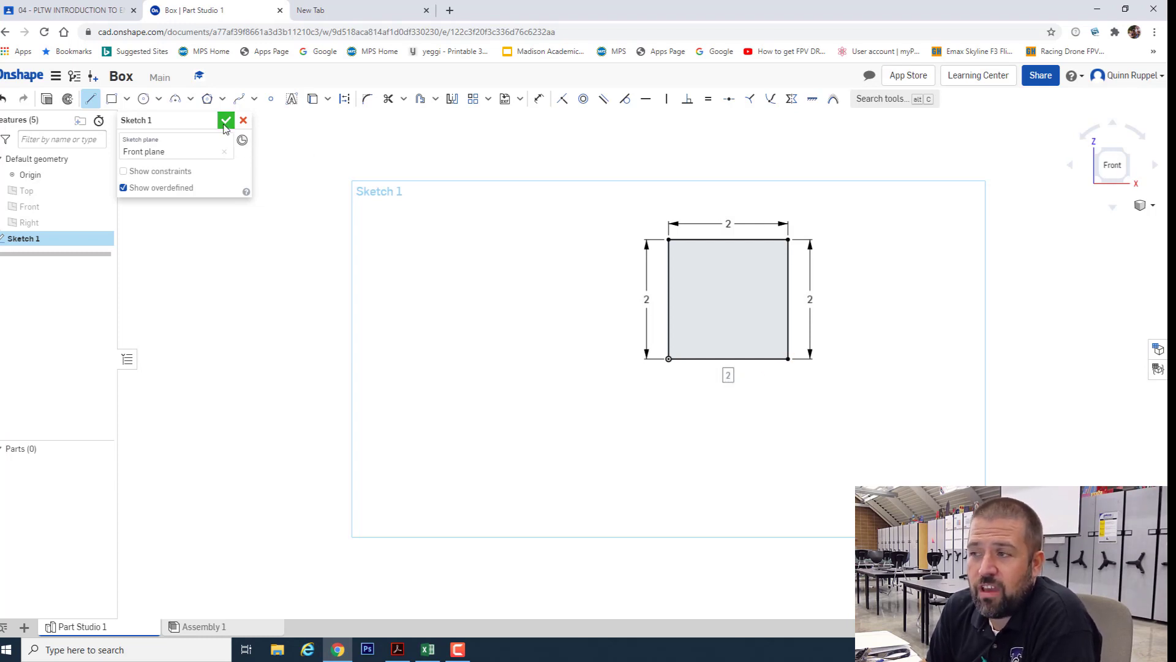
click(226, 120)
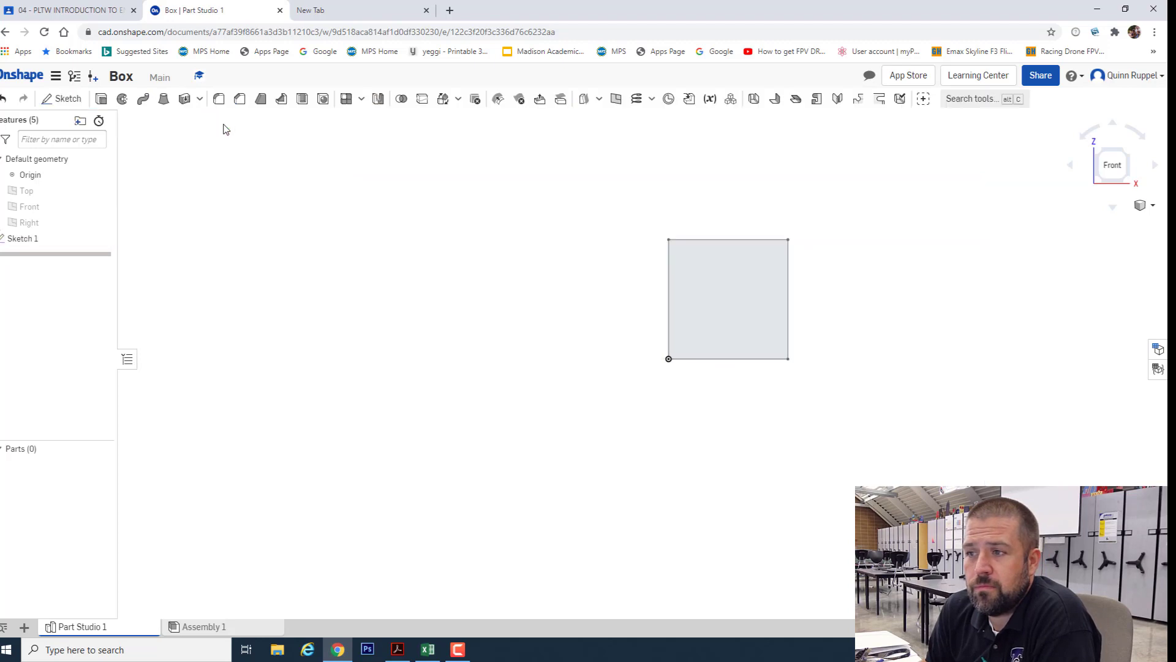
mouse_move(835, 357)
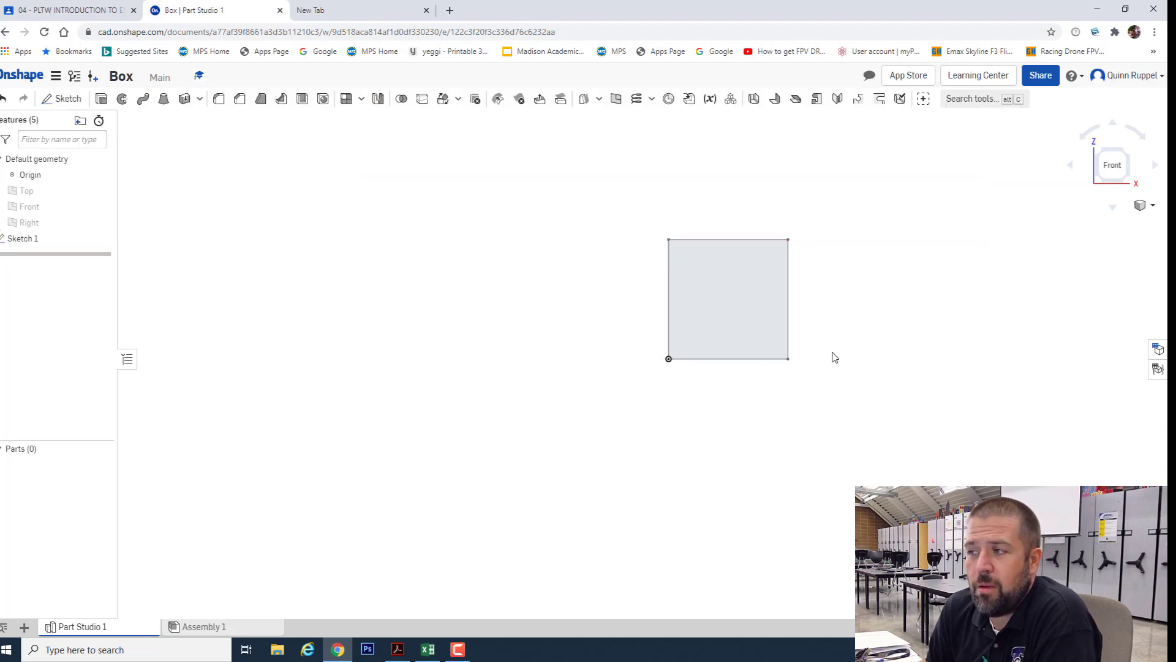
mouse_move(913, 297)
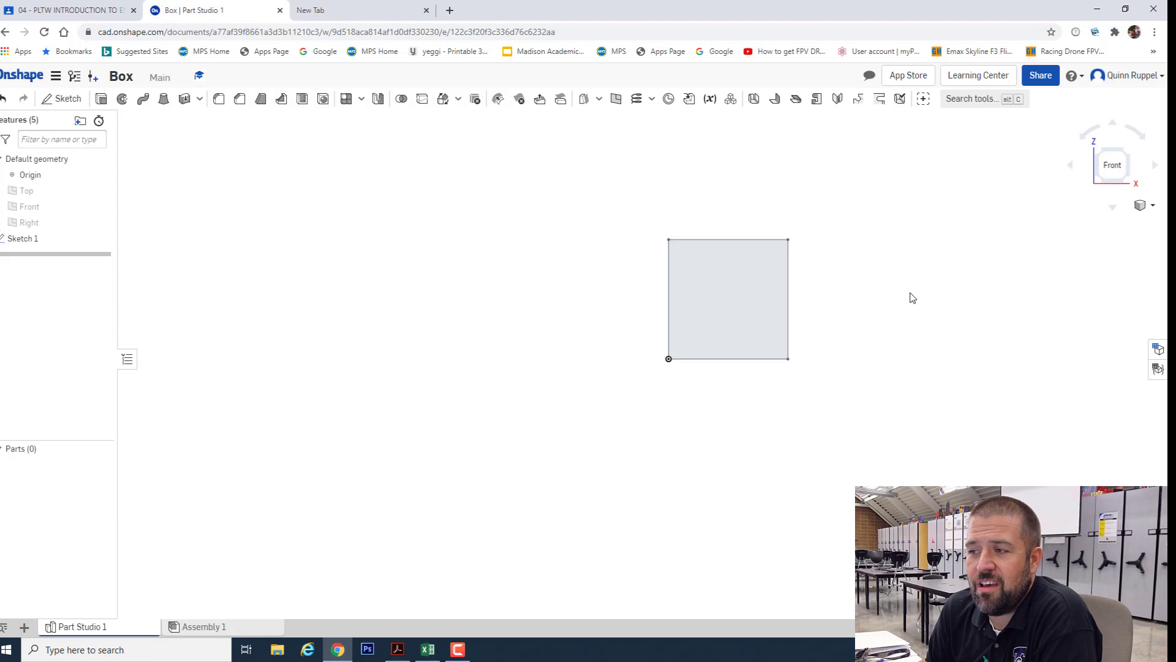
right_click(913, 297)
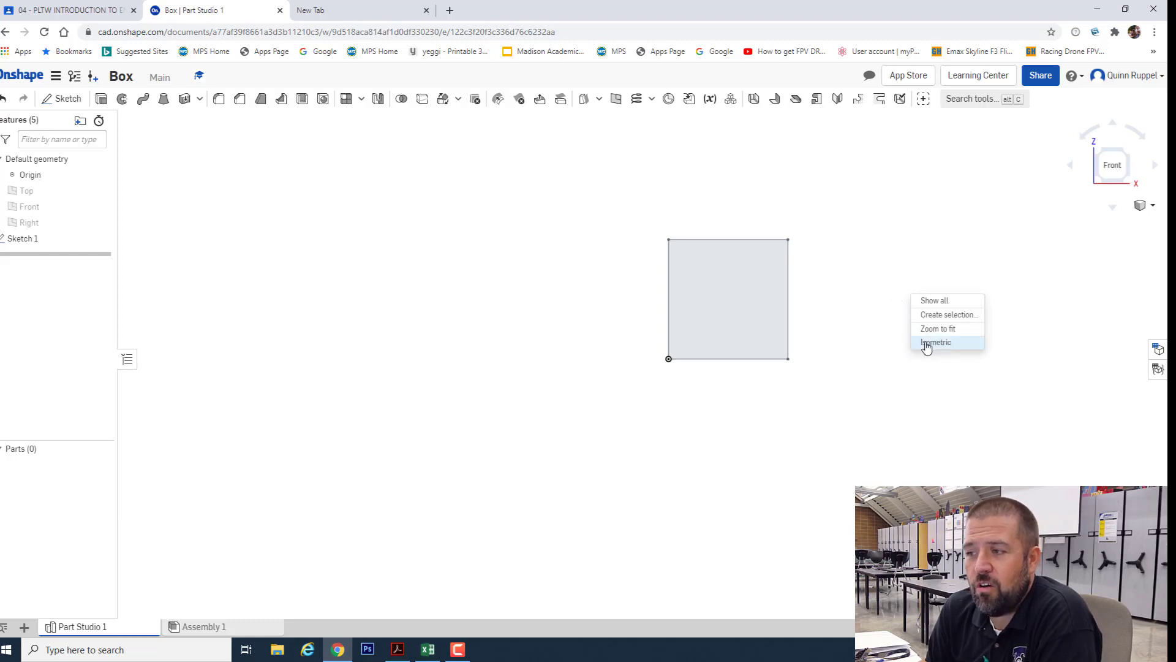
click(936, 341)
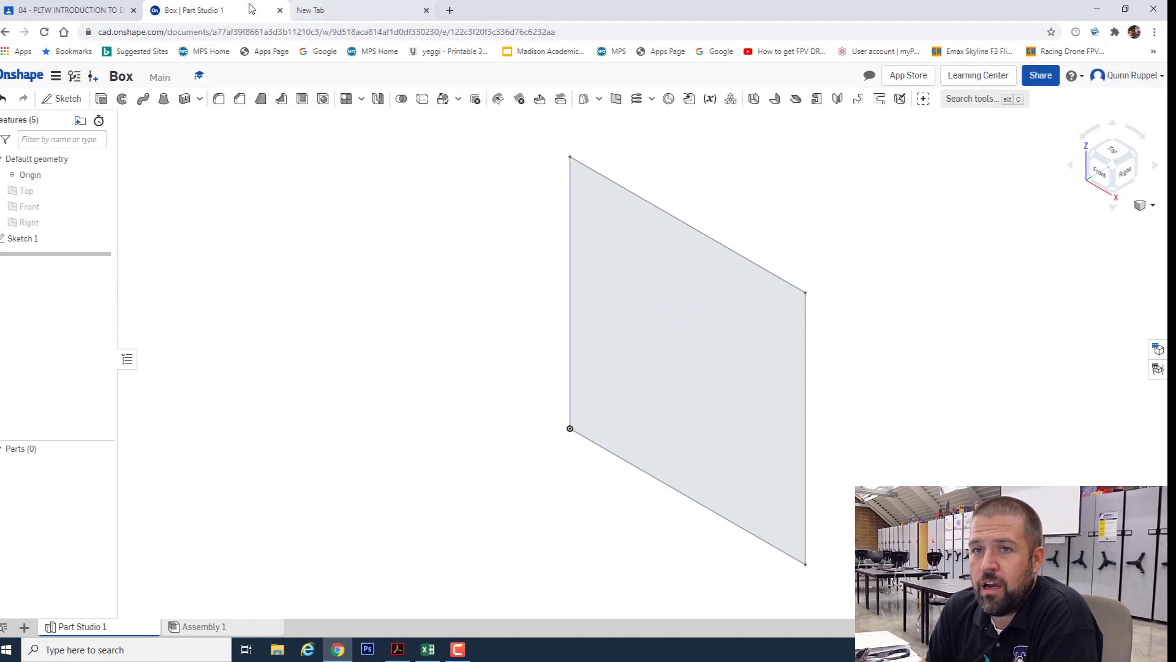
mouse_move(101, 98)
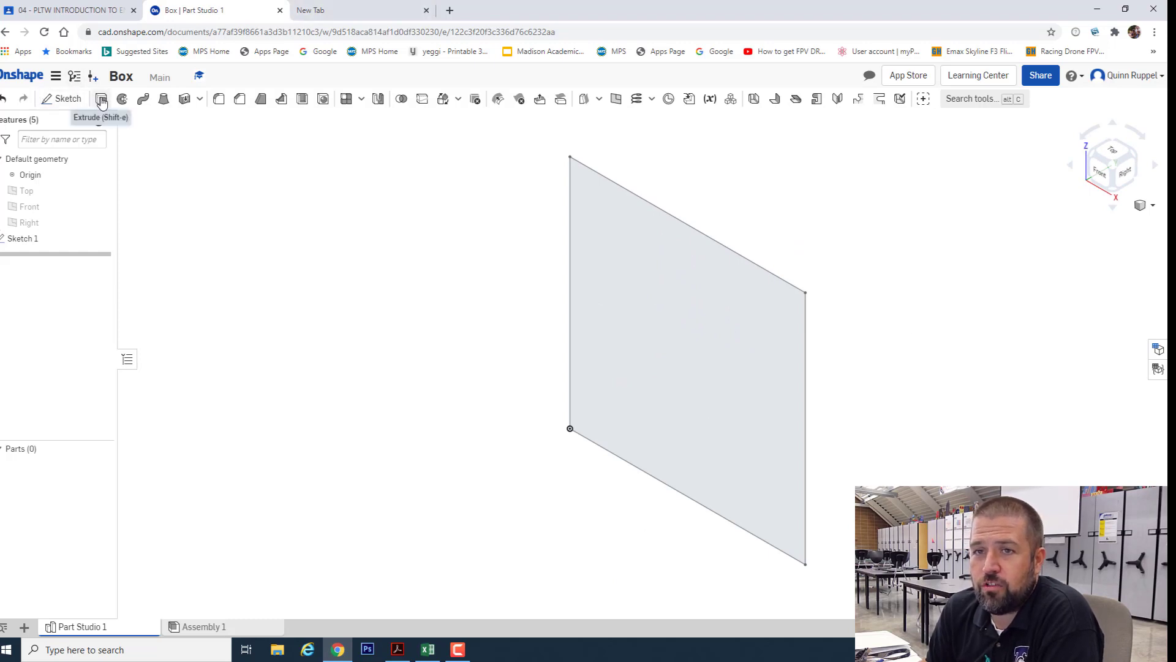
- Extrude the square sketch 2 in Blind to form the solid cube Part 1
click(101, 98)
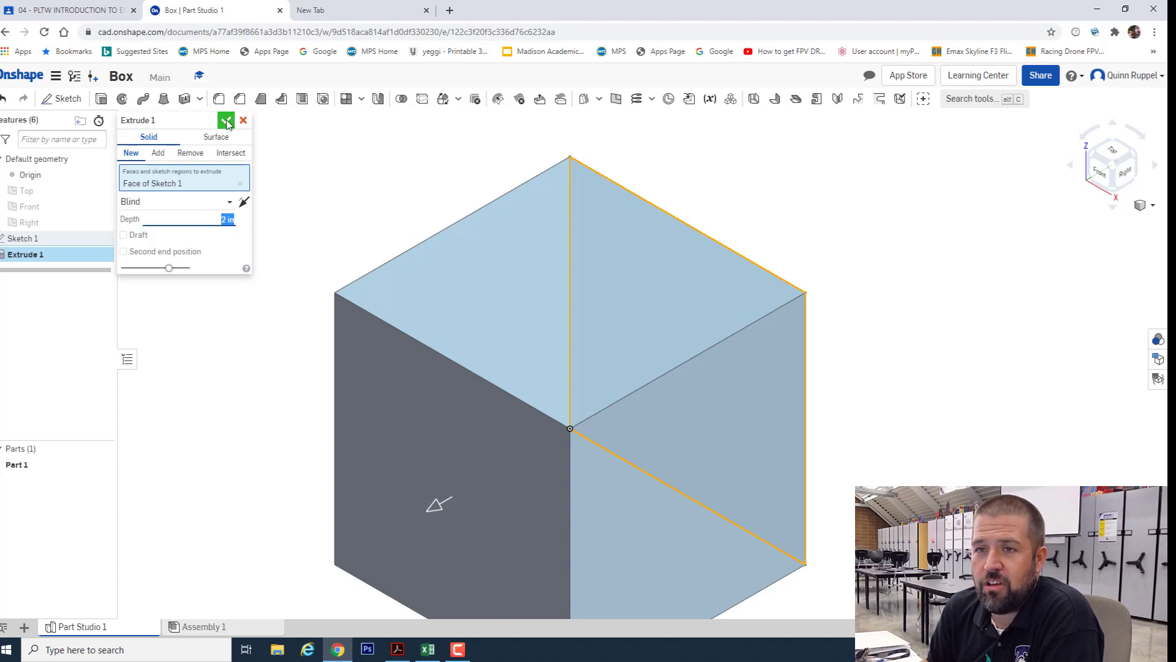
click(226, 120)
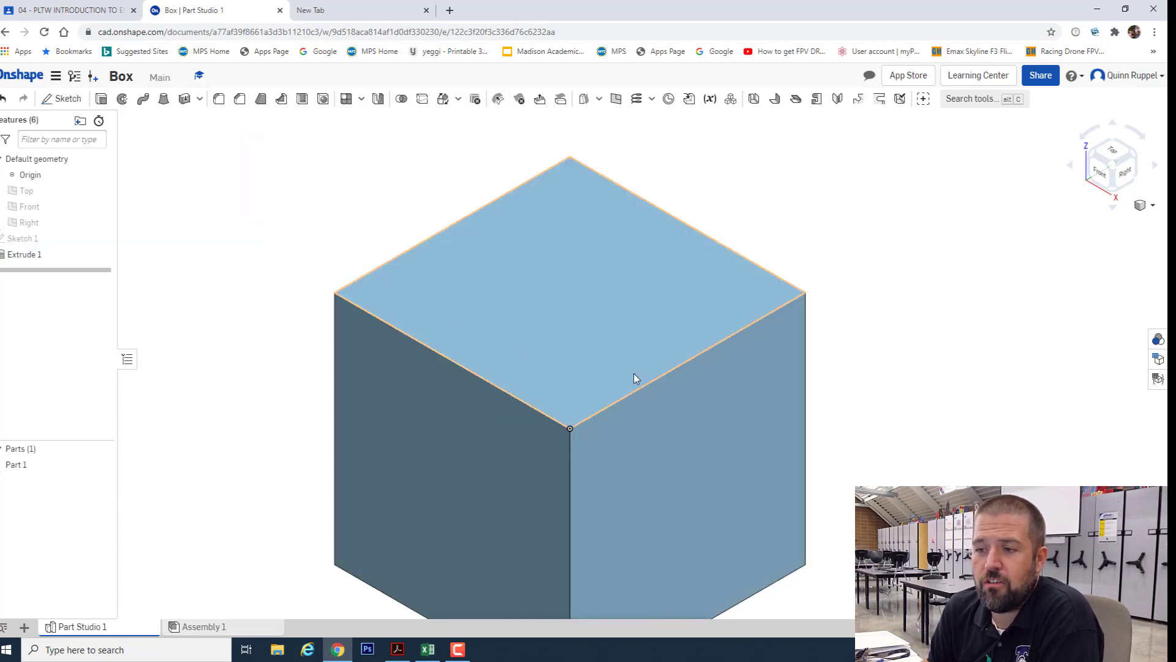
mouse_move(629, 379)
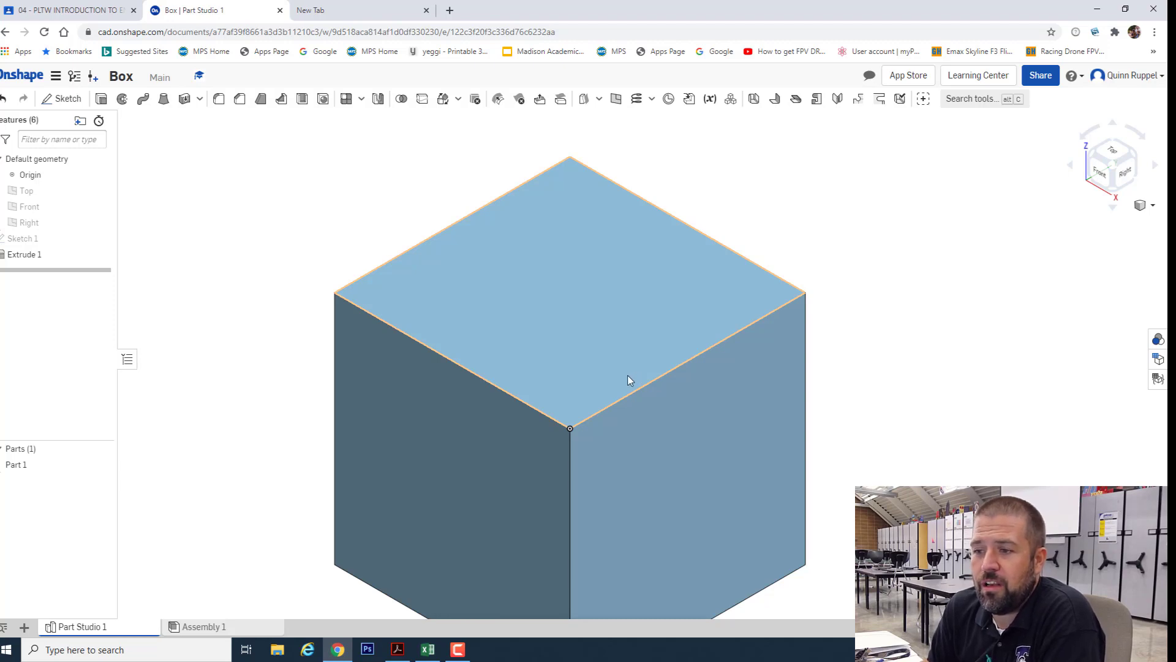
scroll(down, 3)
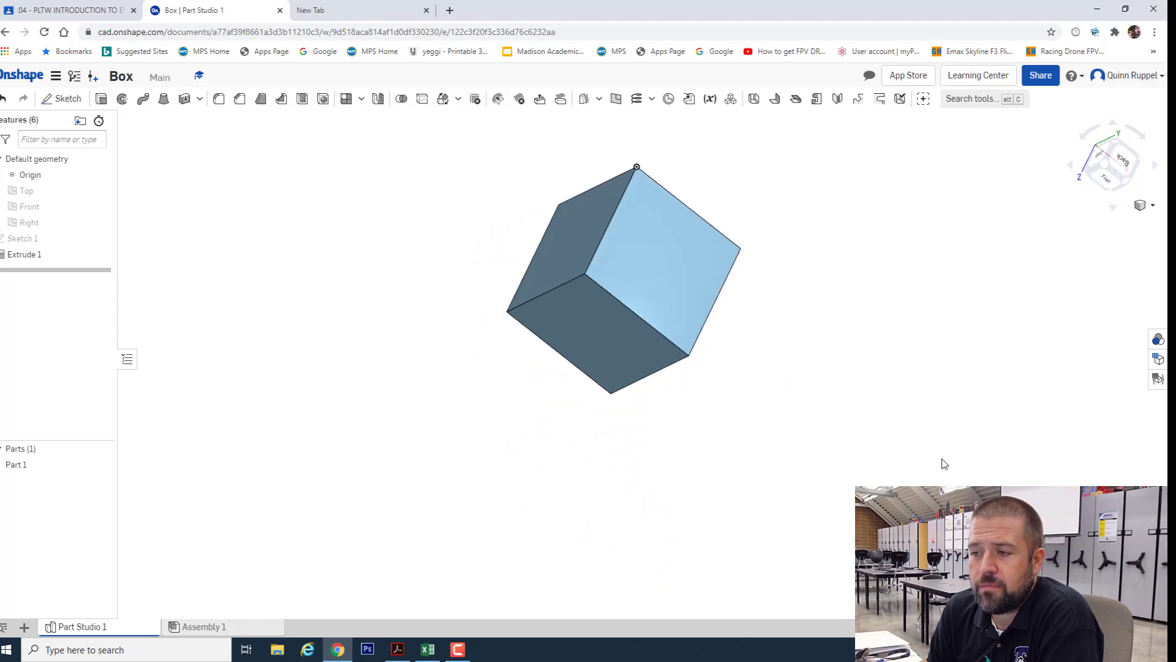
mouse_move(922, 384)
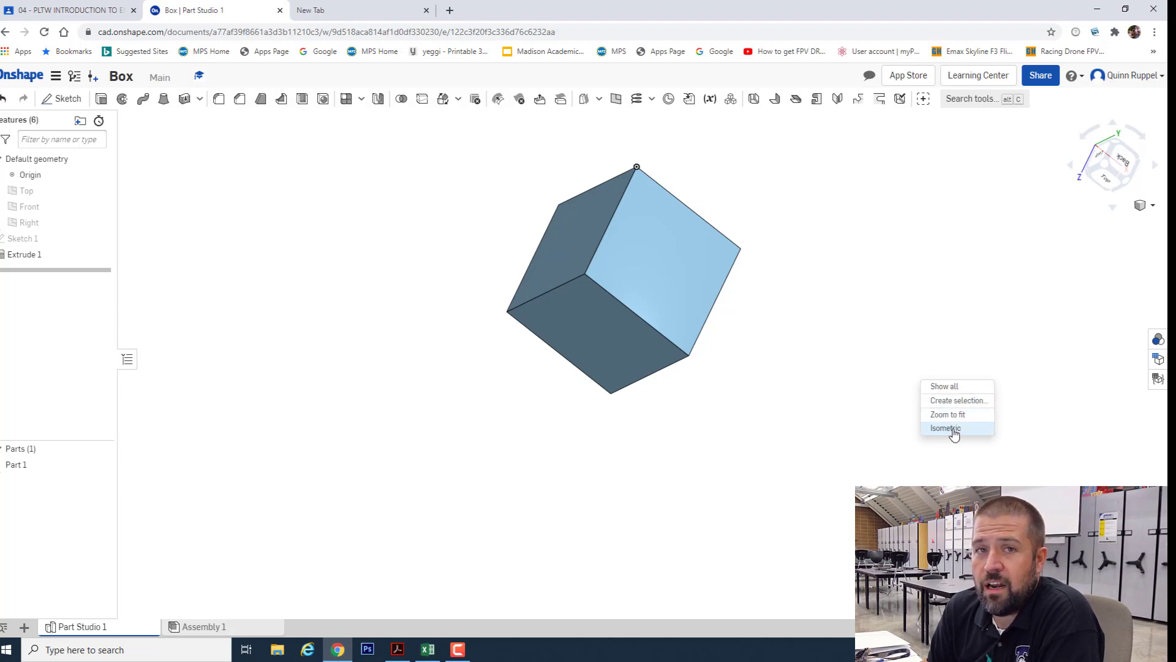
click(946, 428)
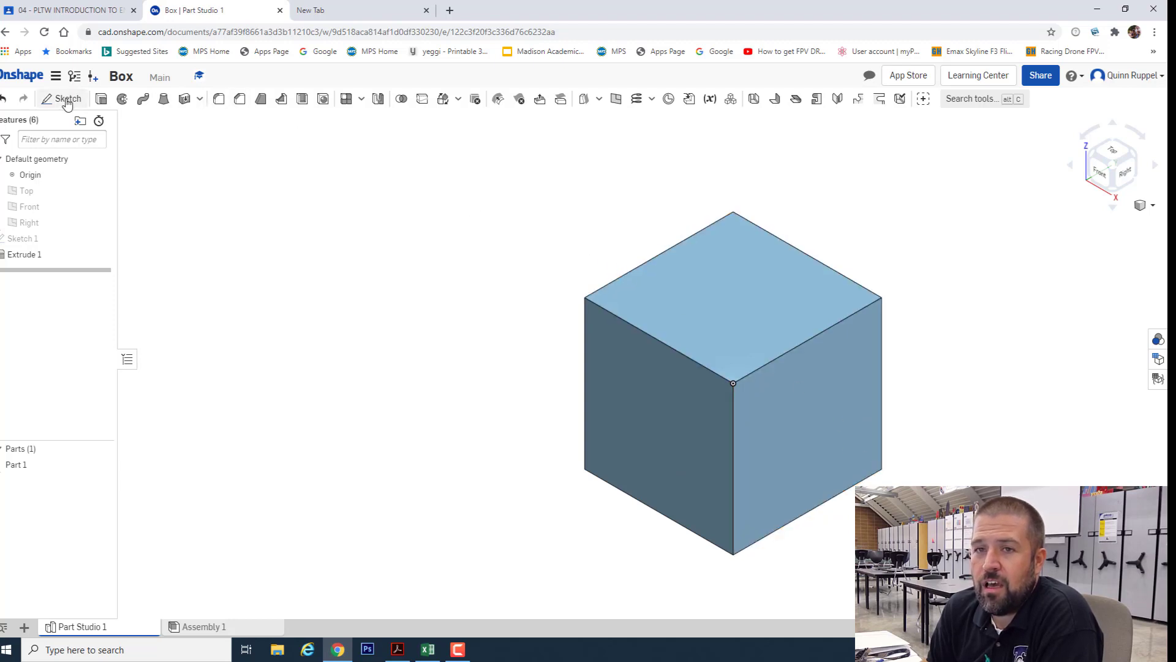
- Start Sketch 2 on the top face, draw a circle, and dimension it Ø1 with 1 offsets
click(68, 98)
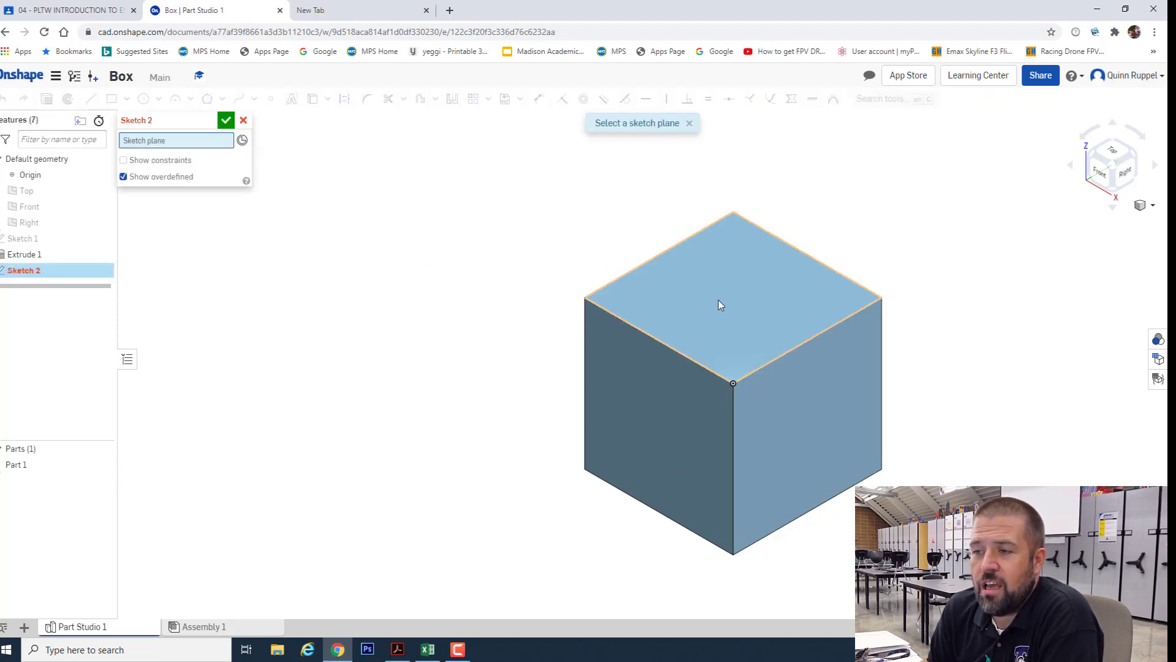
click(721, 285)
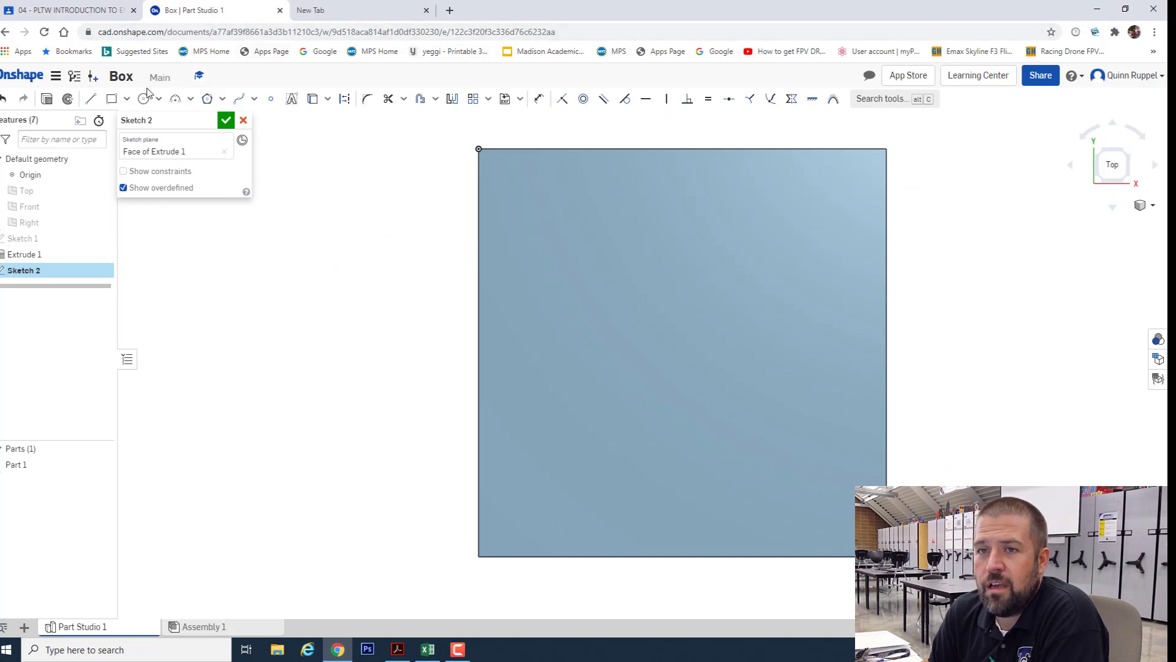
click(143, 98)
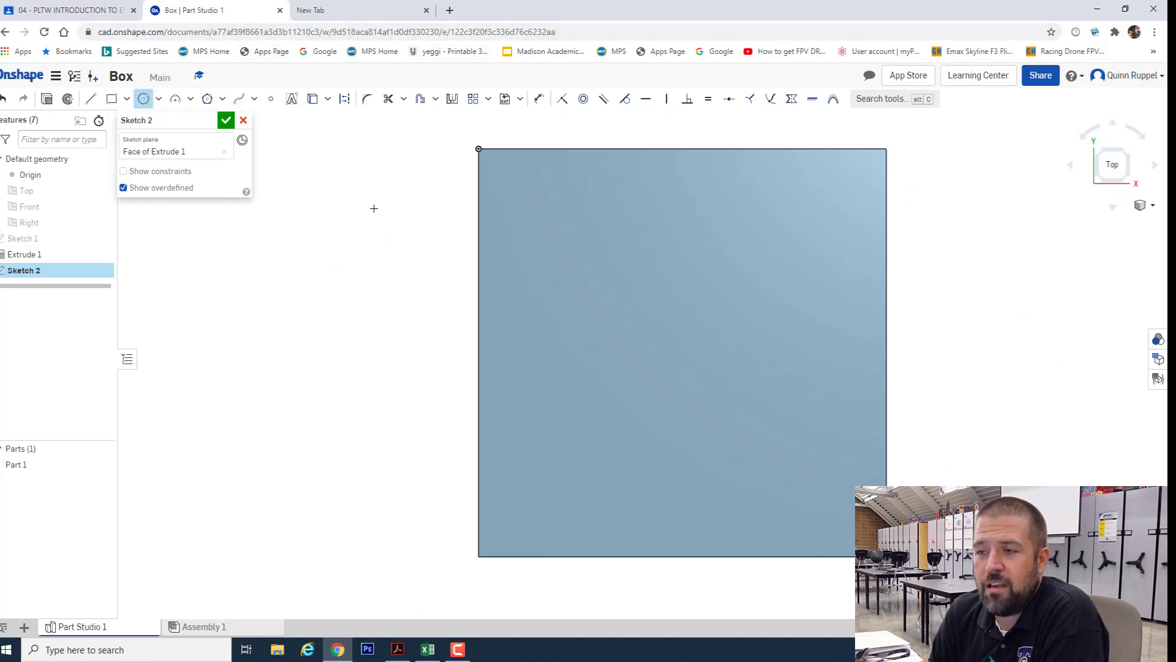
mouse_move(679, 355)
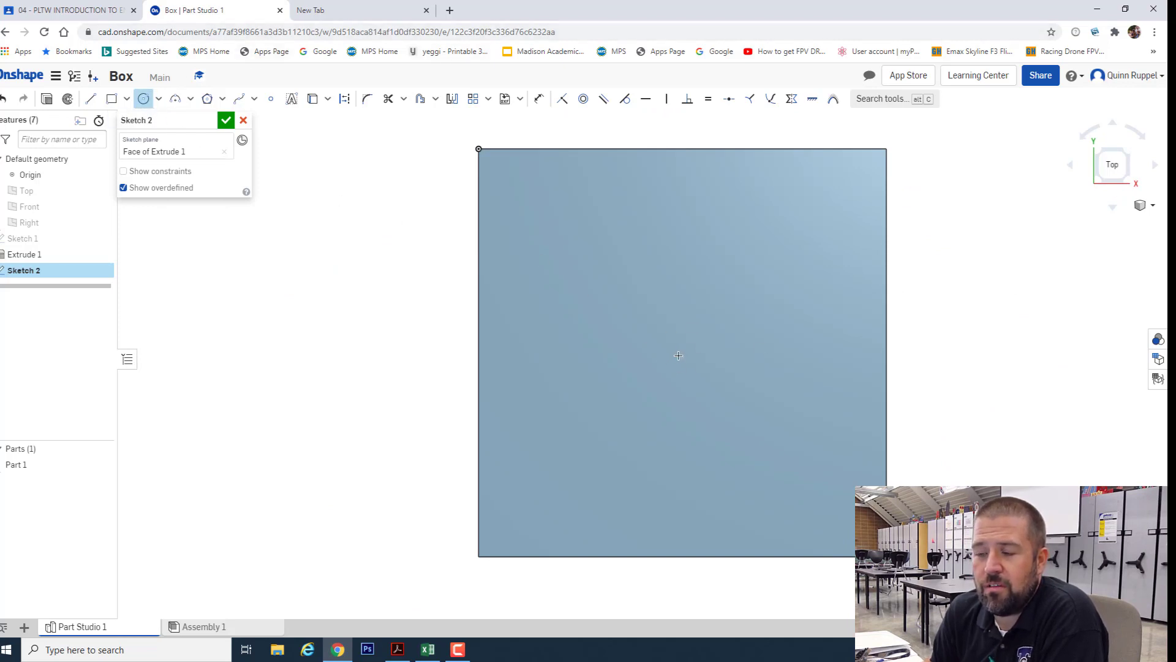
drag(678, 354, 743, 260)
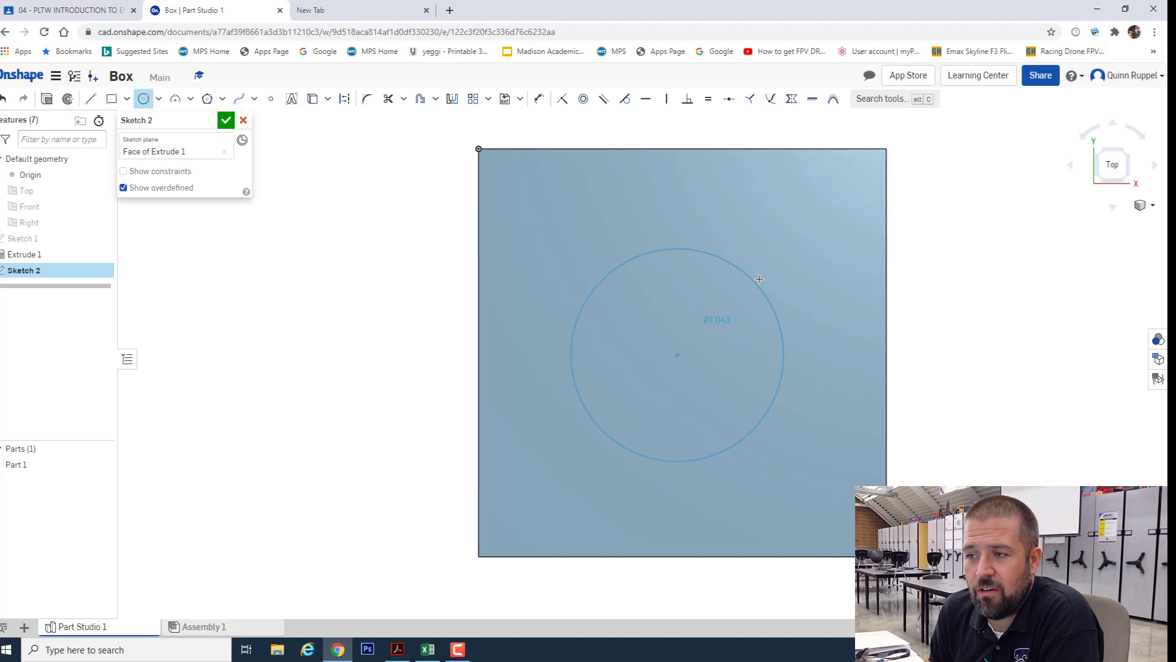
drag(758, 279, 765, 258)
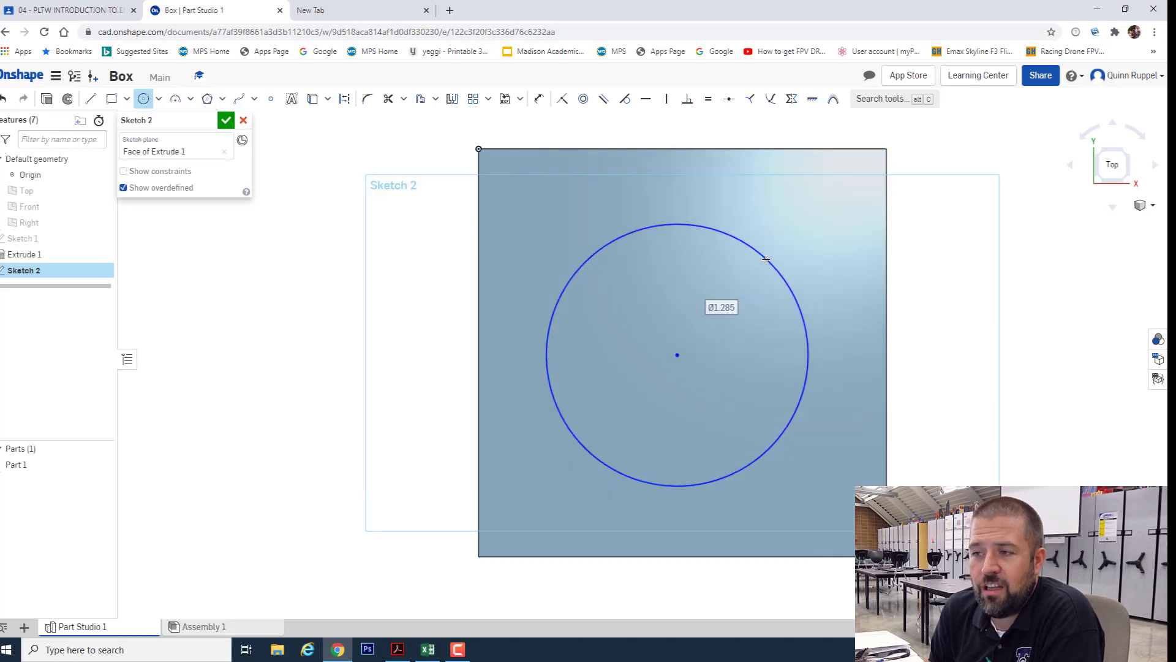
mouse_move(696, 307)
text(Ø1)
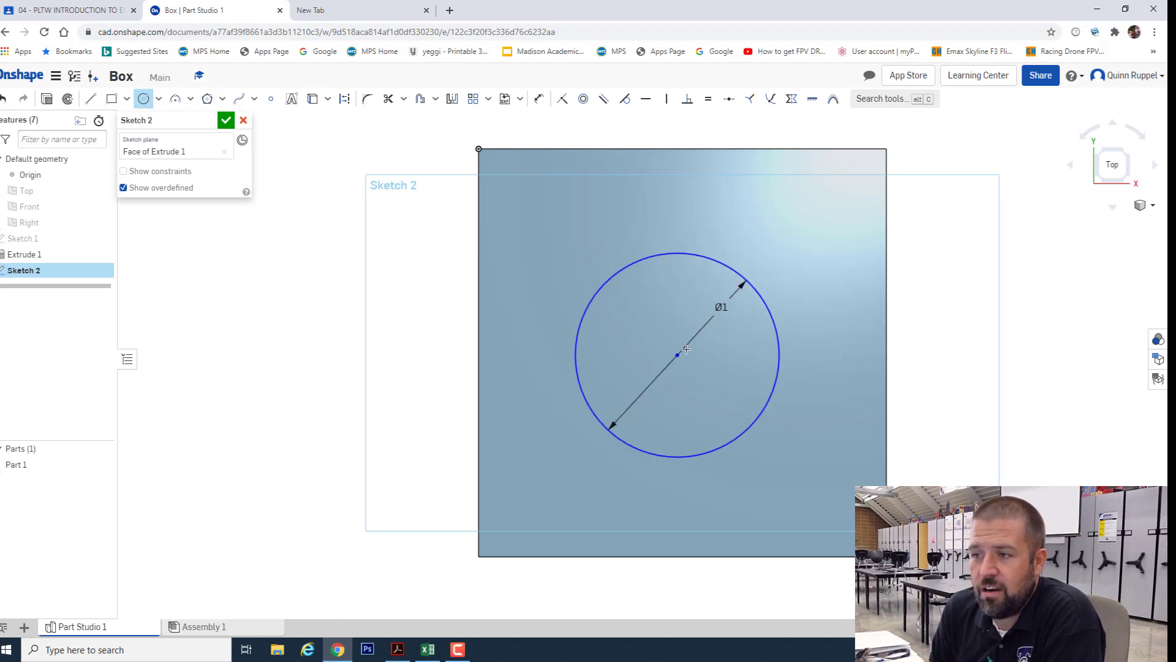
mouse_move(684, 468)
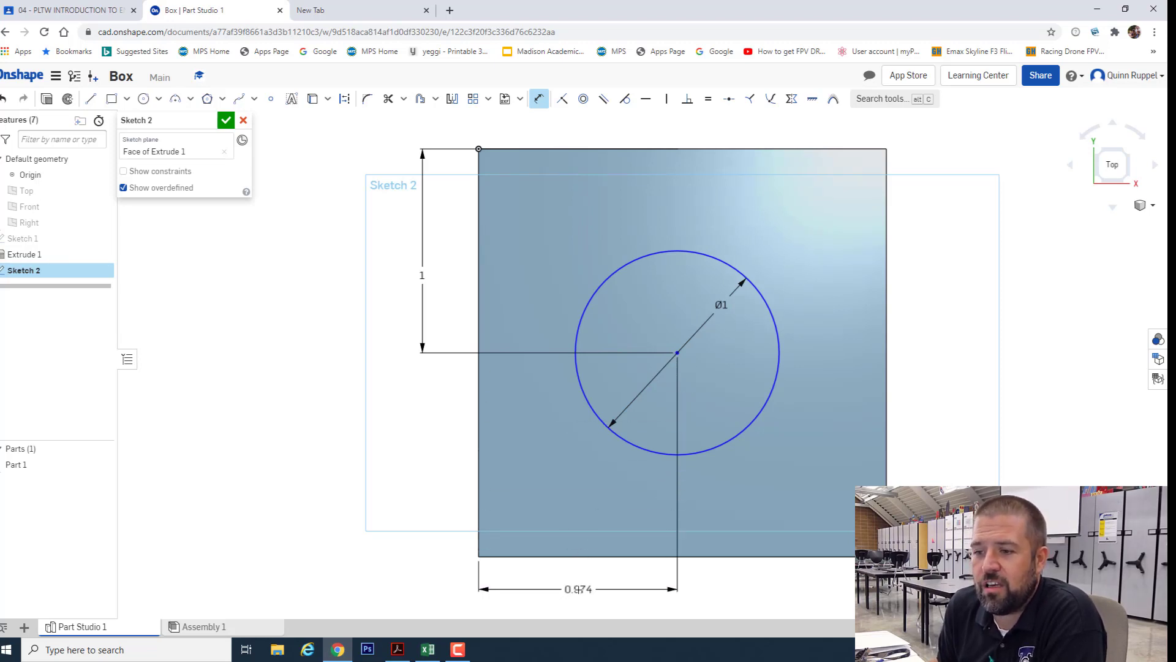
double_click(577, 588)
text(1)
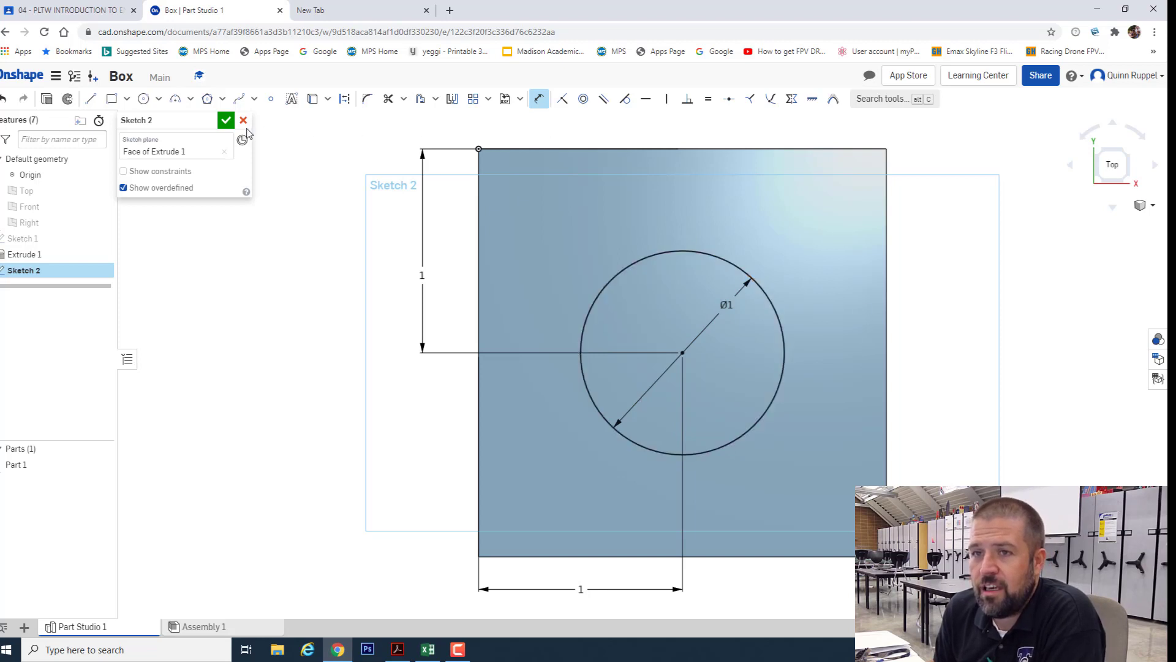
- Close Sketch 2, Remove-extrude the circle 2 in deep, then return to isometric view
click(226, 120)
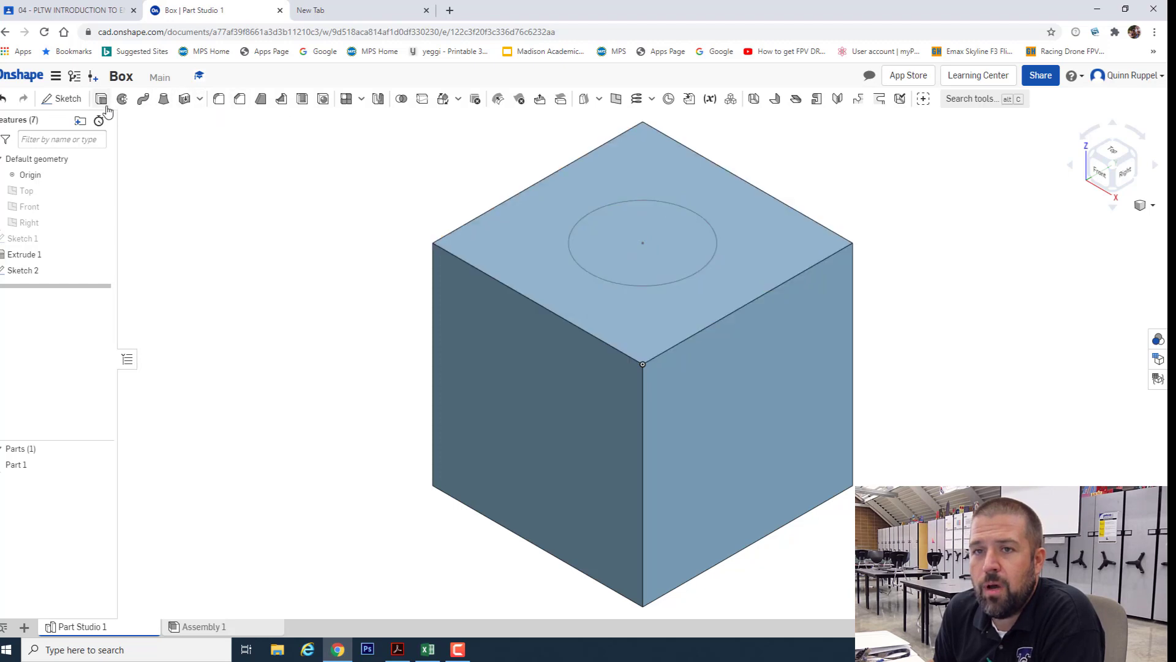
click(102, 98)
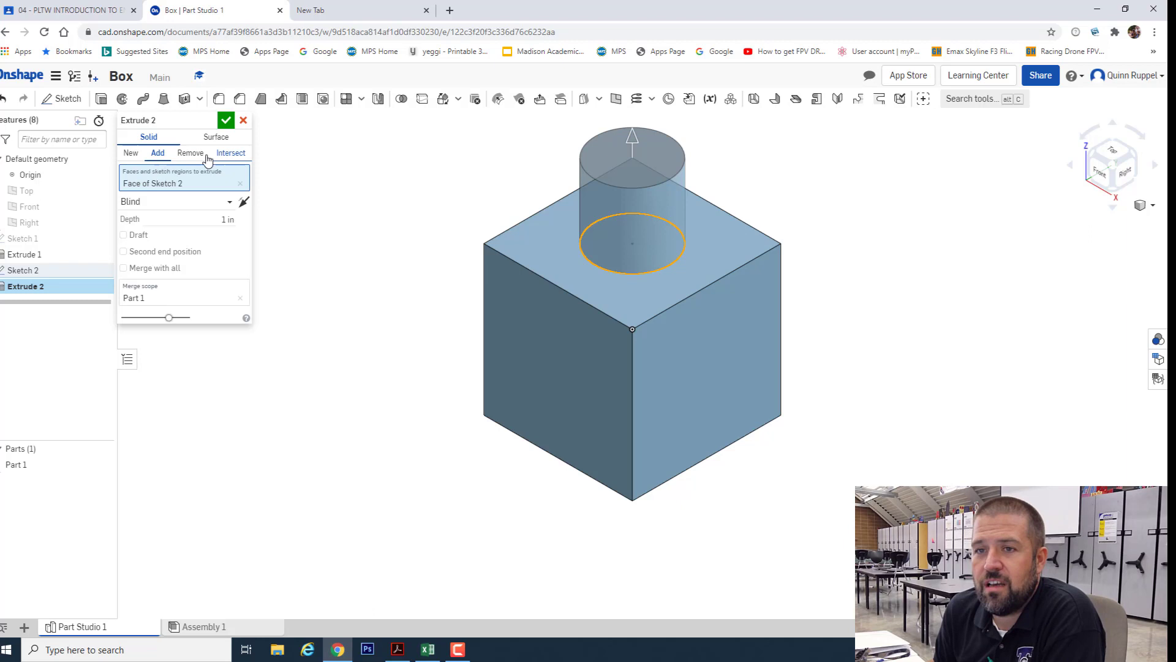
click(190, 153)
text(2)
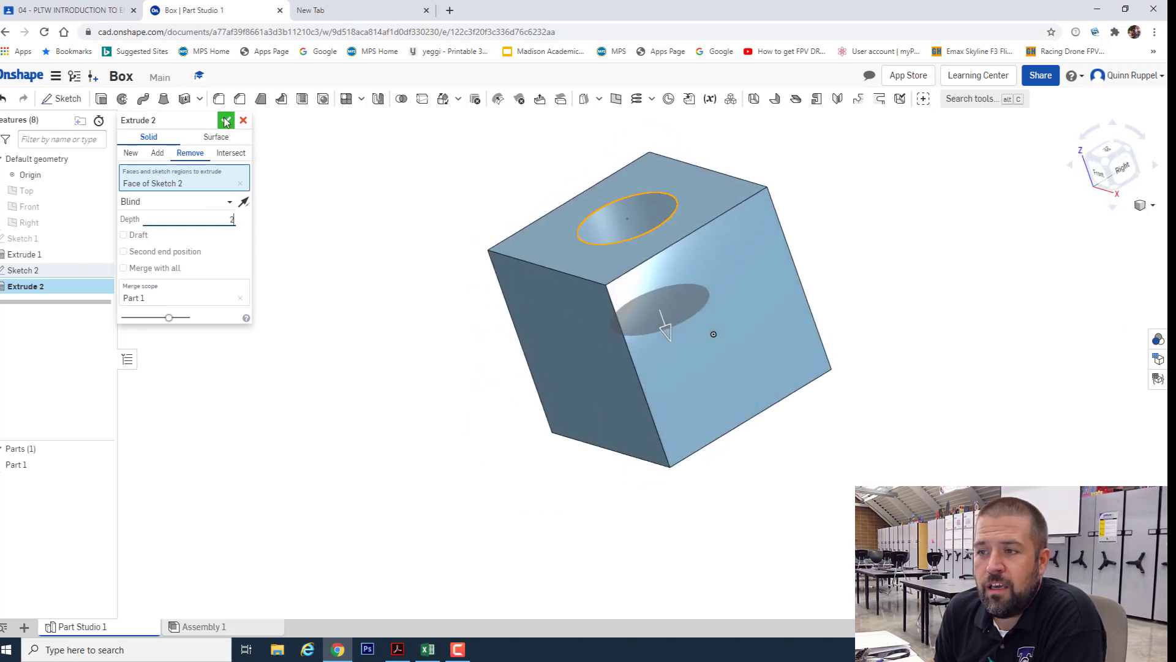
click(226, 120)
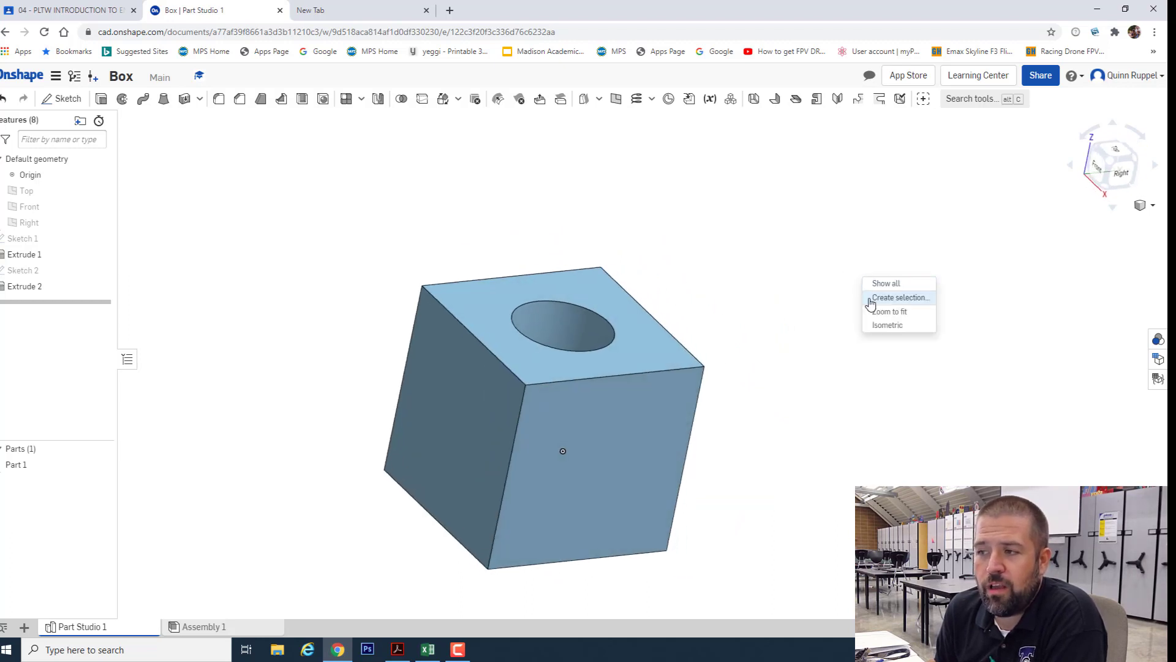
click(888, 324)
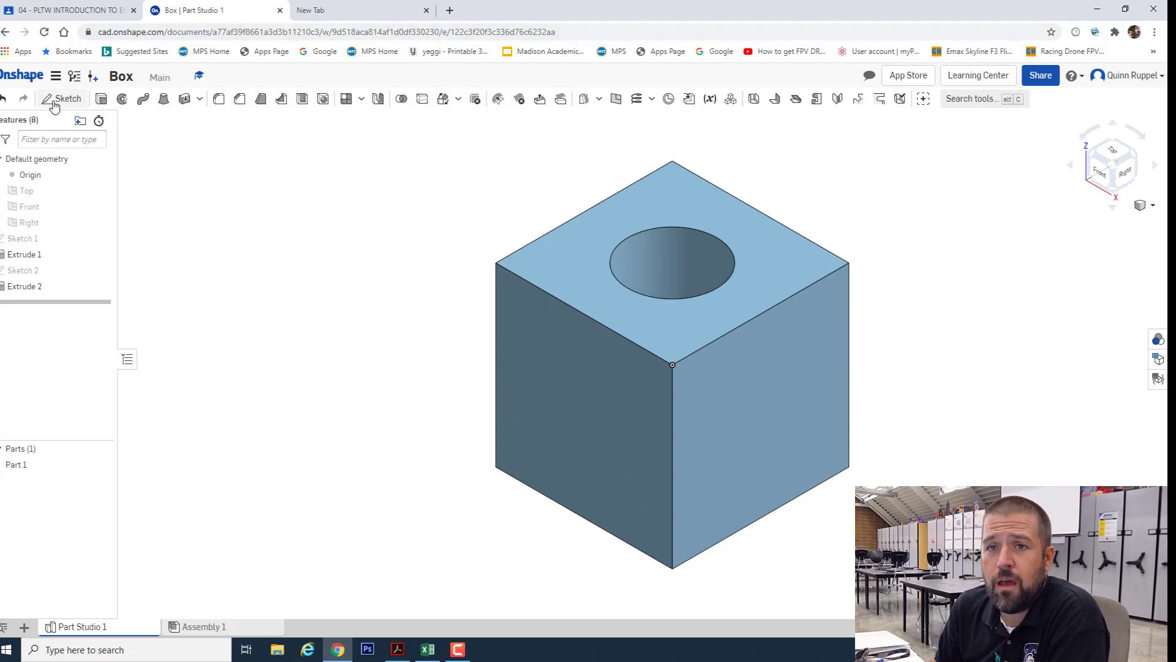
- Create Sketch 3 on the front face, dimension its circle Ø1 and 1 from edges, and close it
click(68, 98)
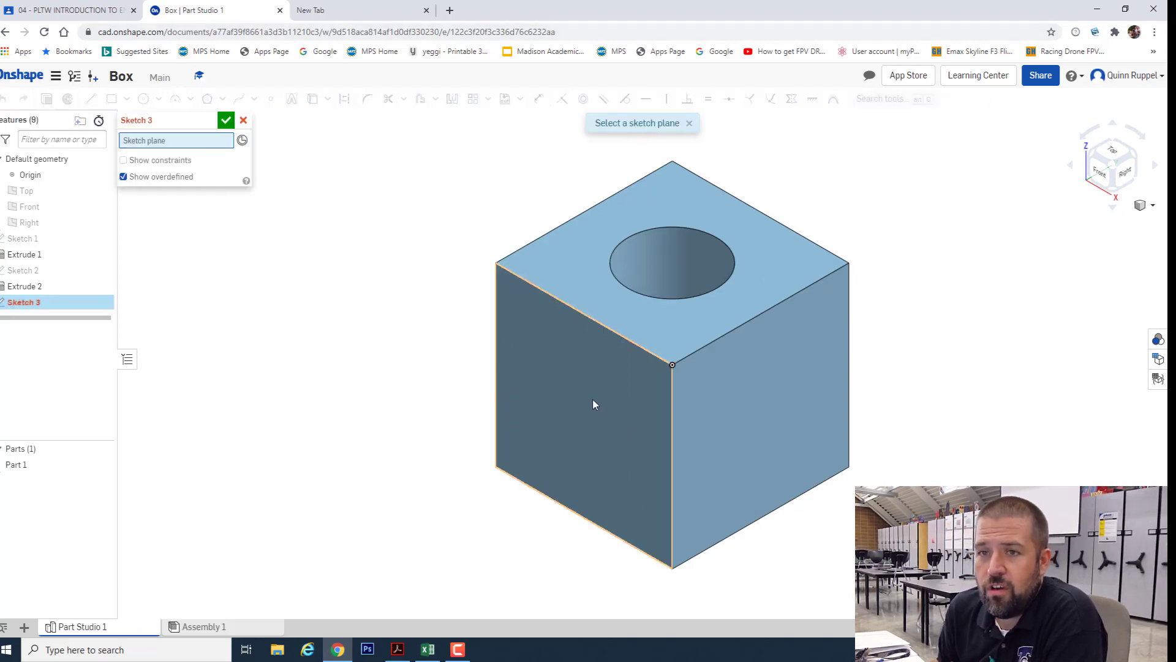
click(592, 405)
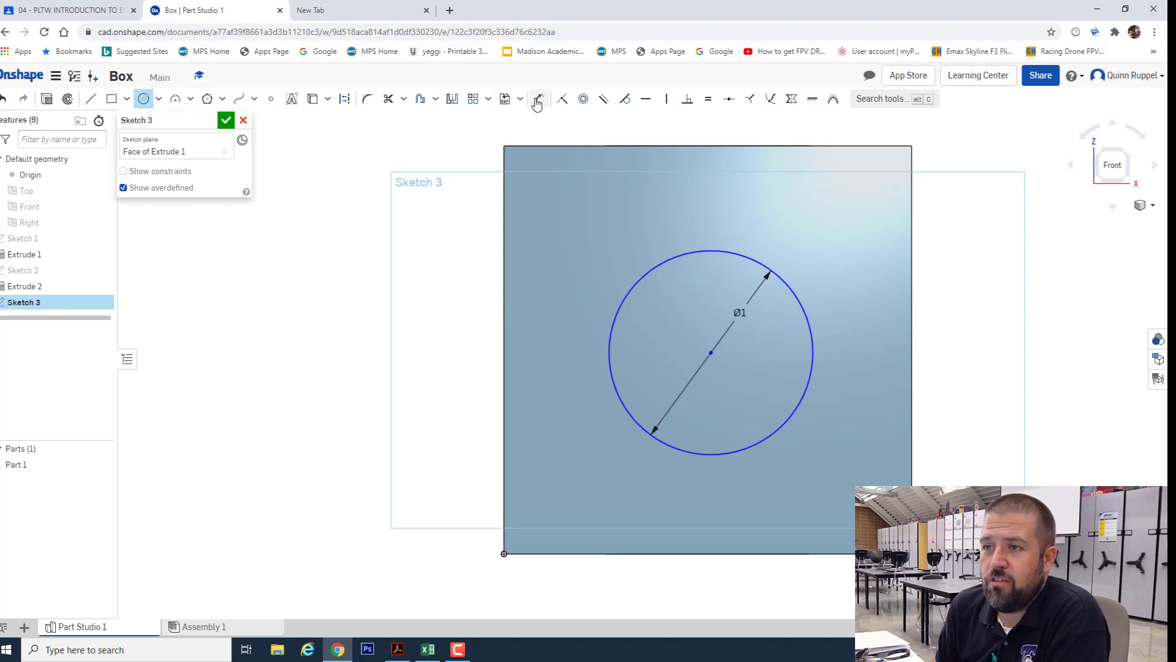
click(538, 98)
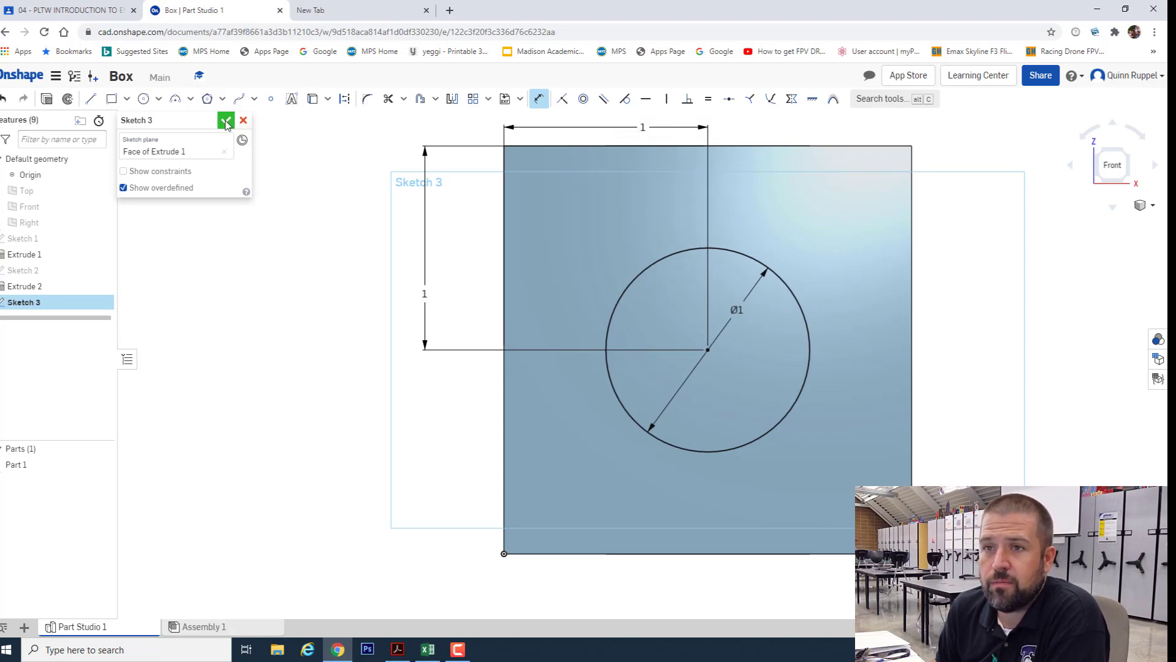
click(226, 120)
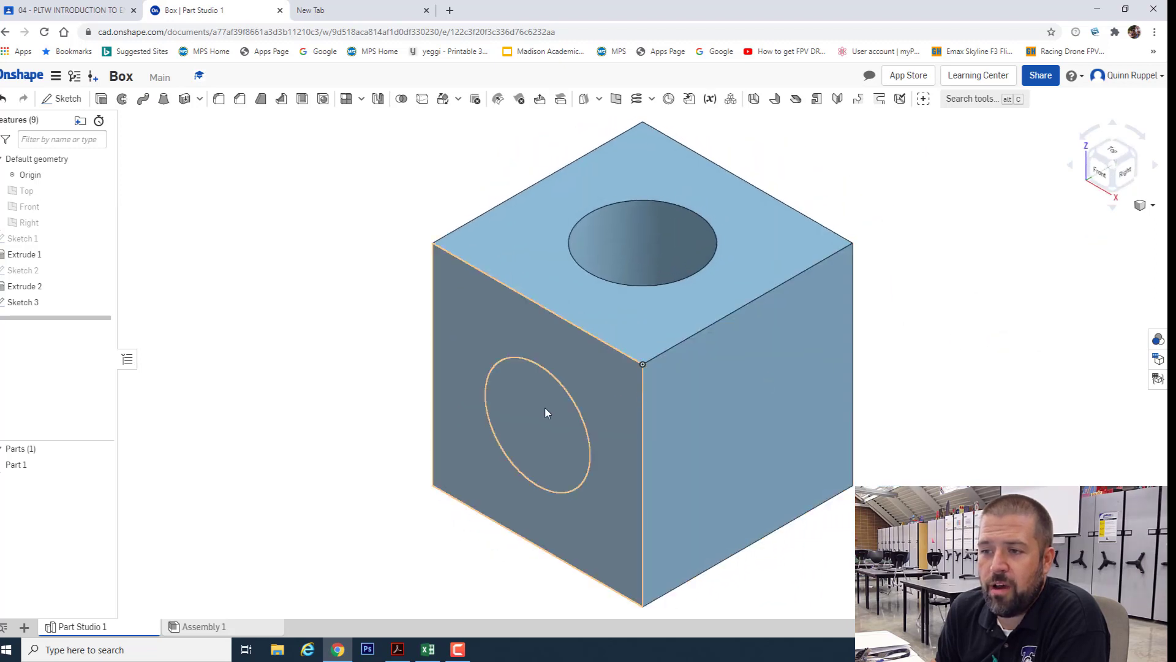
- Remove-extrude the Sketch 3 circle 2 in with flipped direction, then view isometric
click(101, 98)
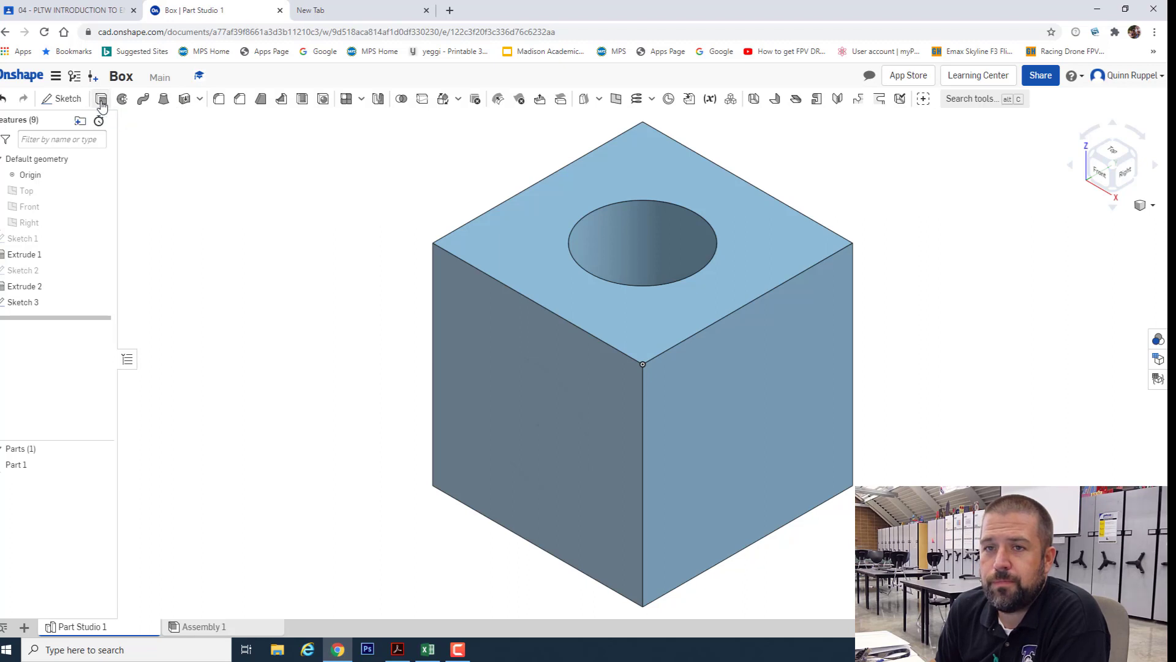
click(101, 98)
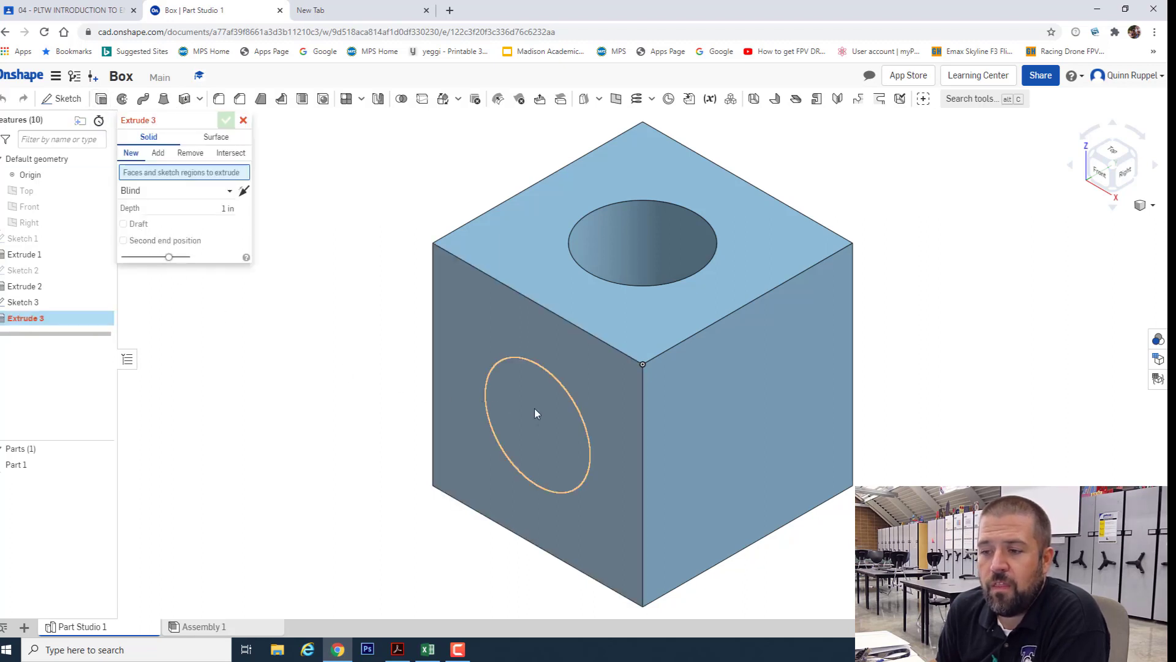
click(536, 413)
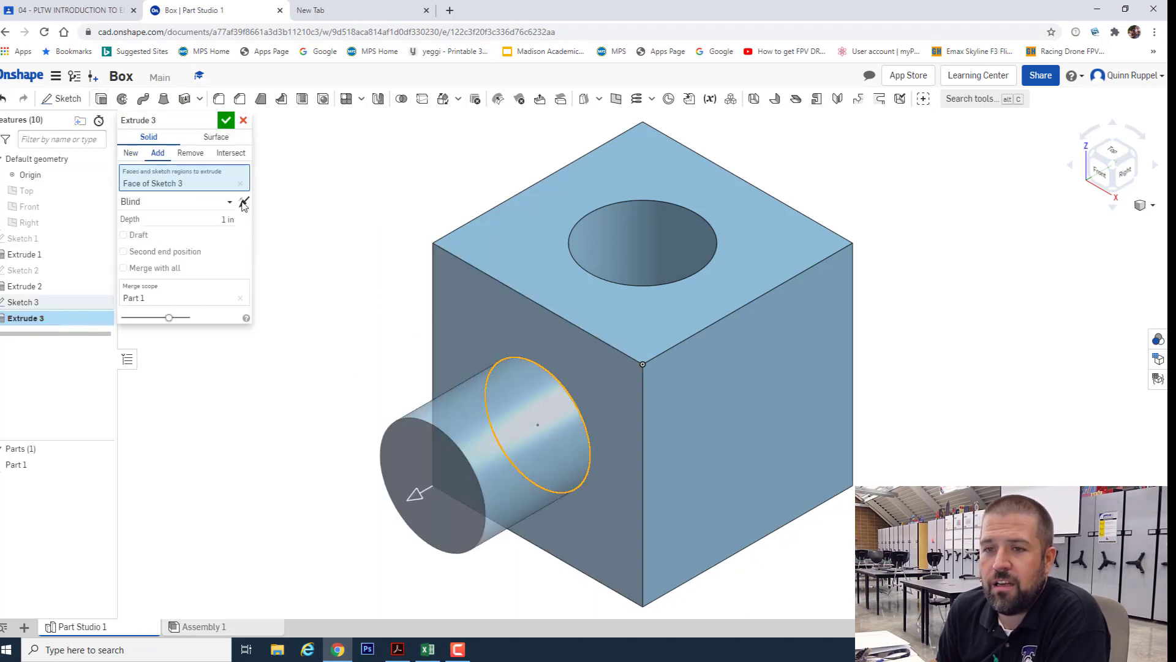
click(190, 153)
text(2)
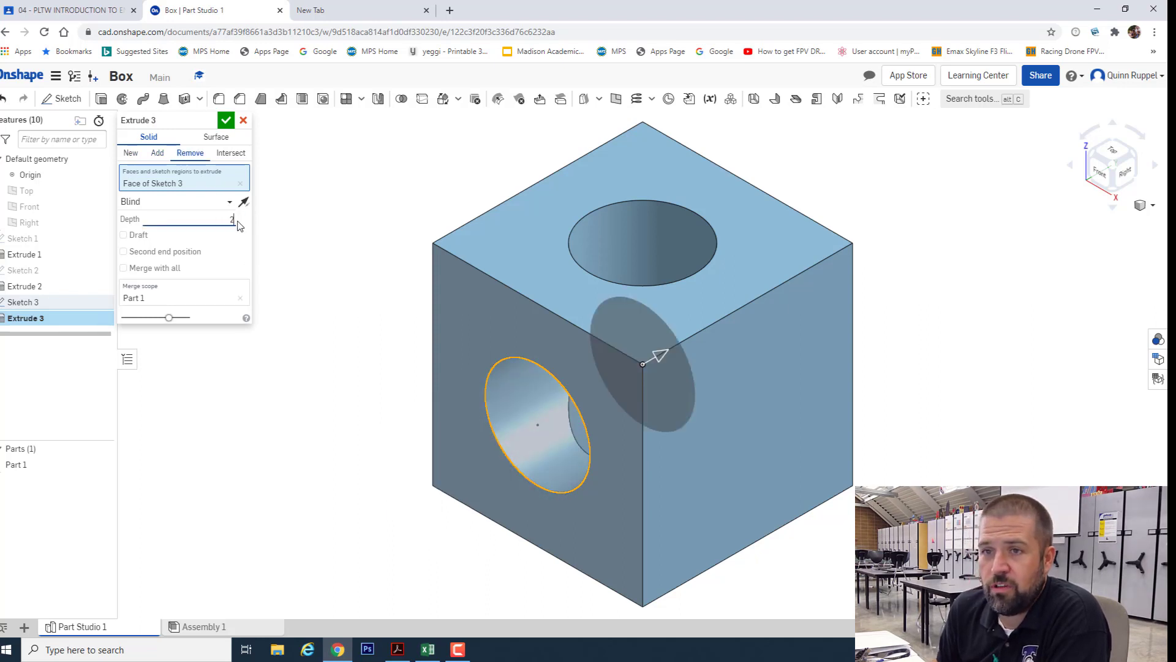
click(226, 120)
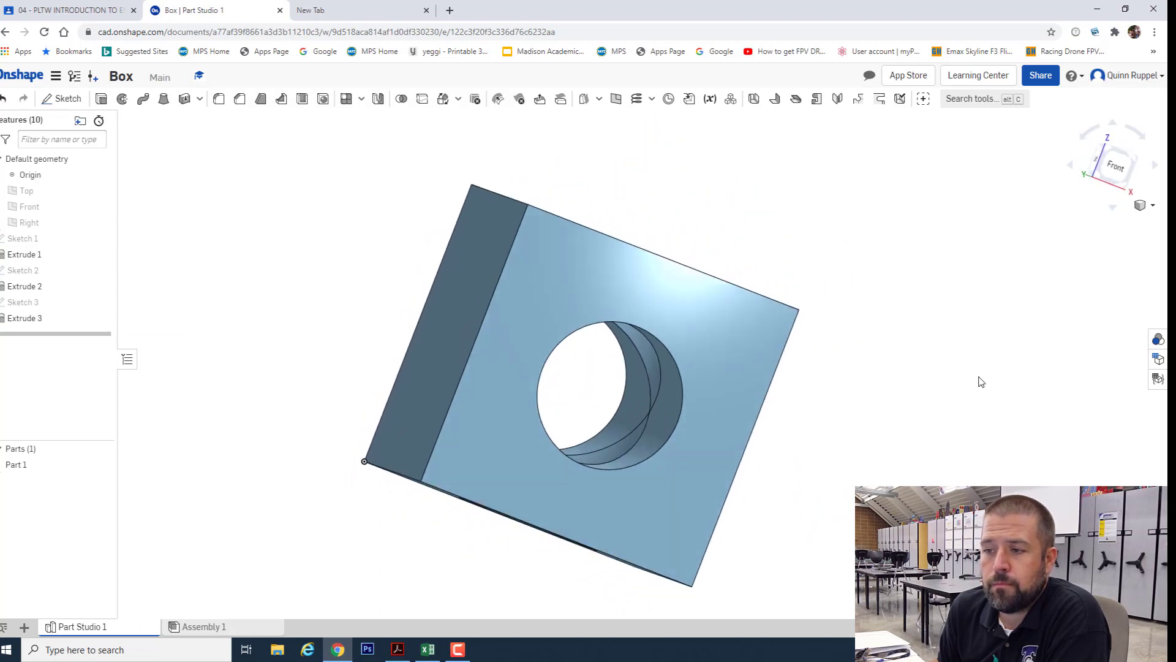
right_click(671, 448)
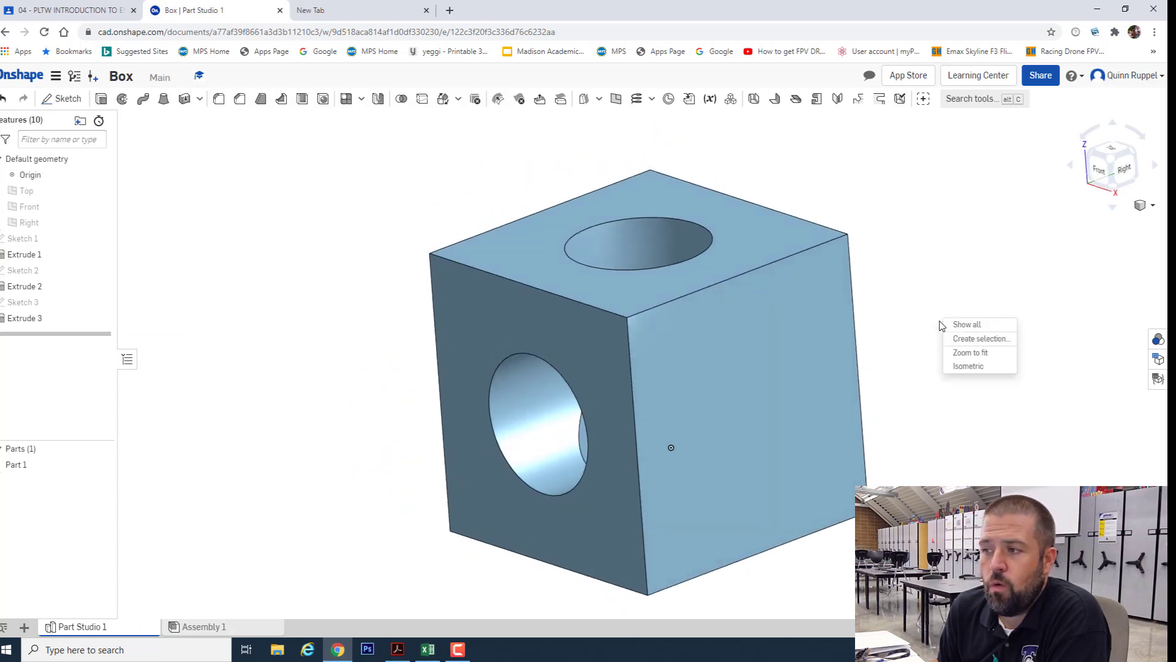
click(968, 365)
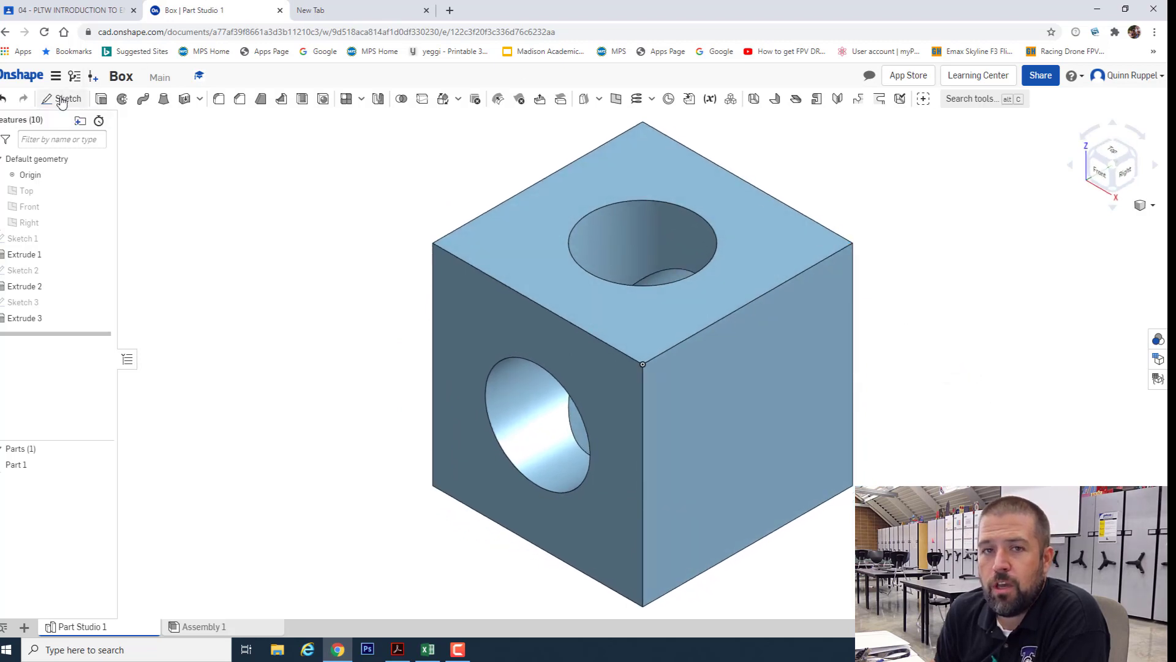
- Create Sketch 4 on the right face with a Ø1 circle 1 in from two edges
click(68, 98)
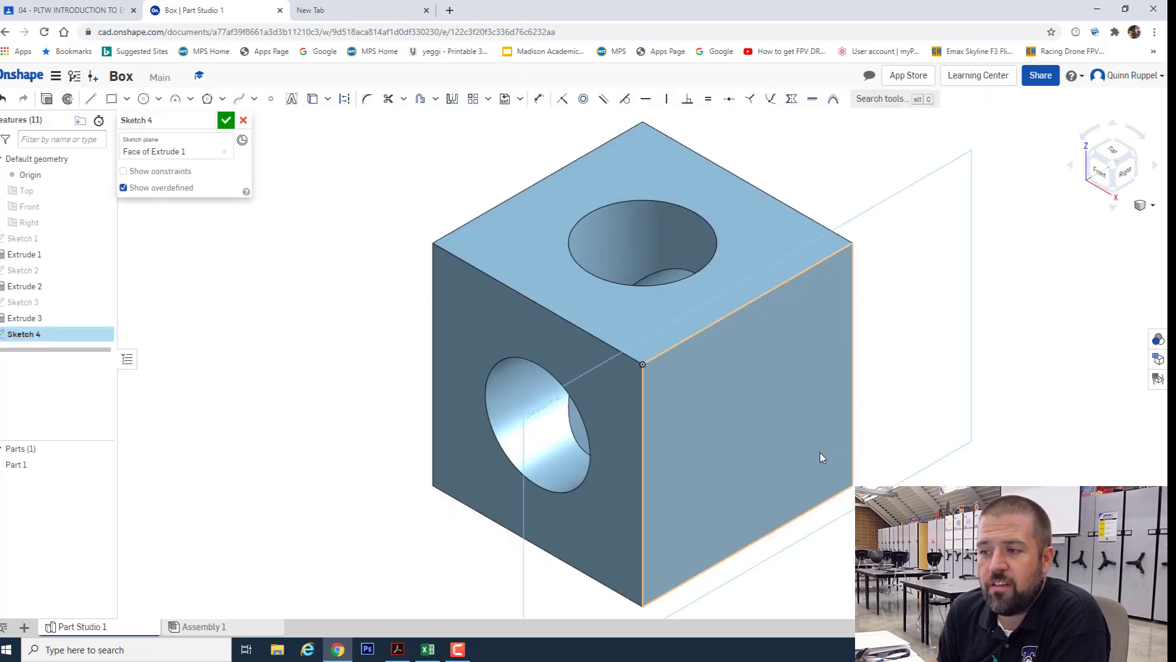
click(1113, 164)
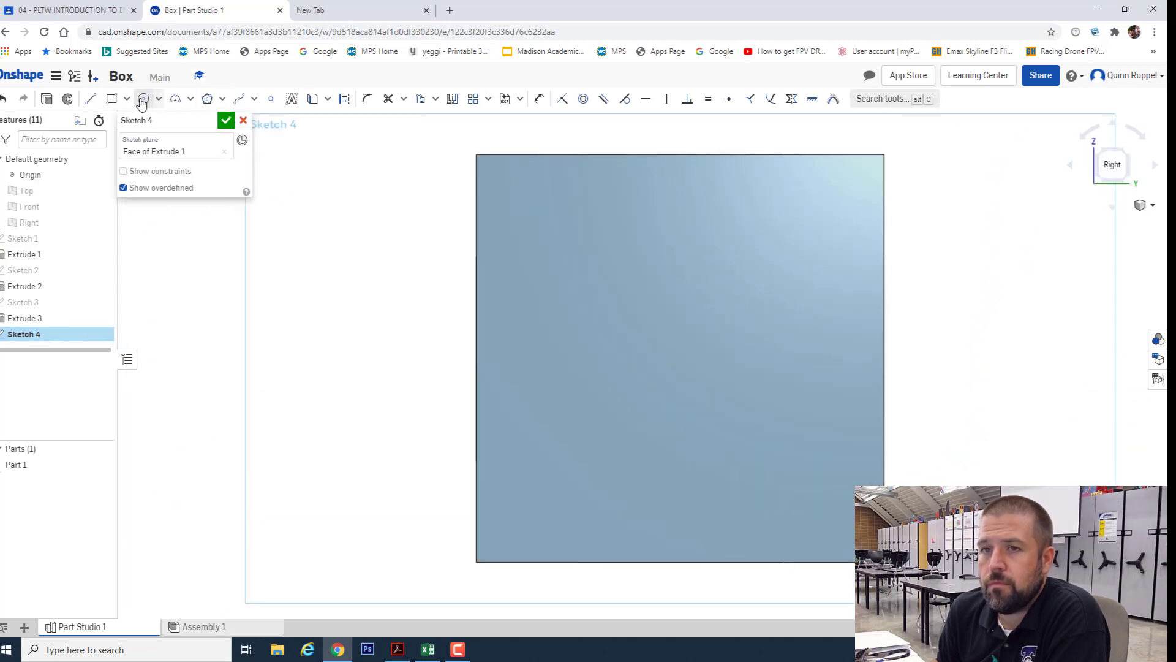
click(143, 98)
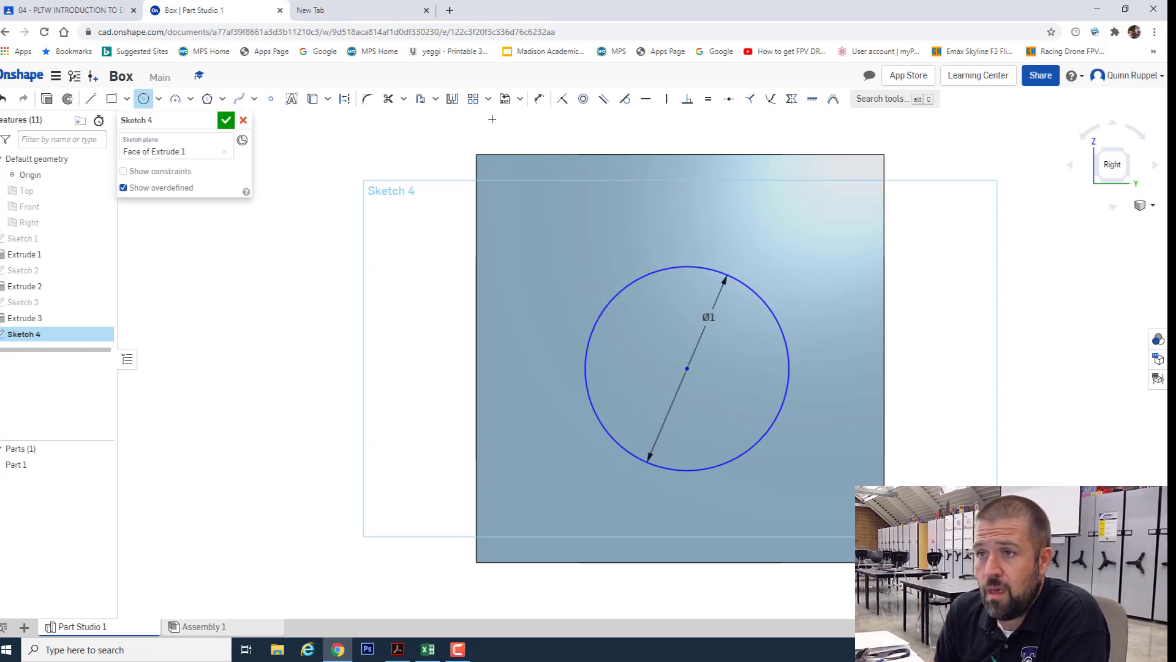
mouse_move(539, 98)
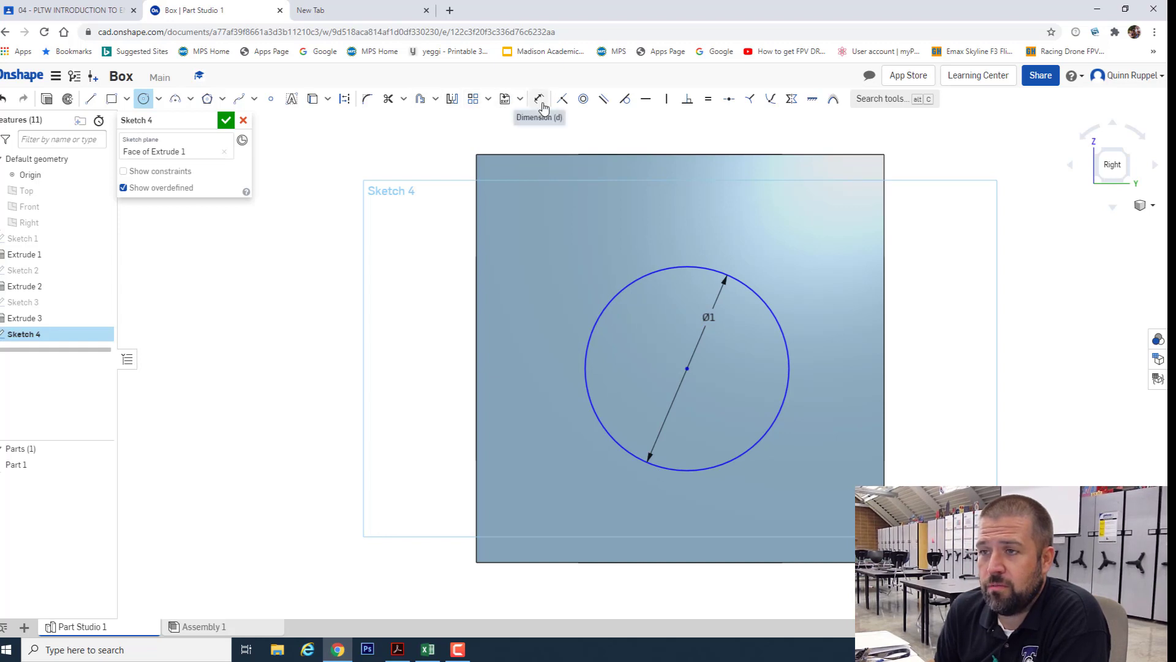
click(538, 98)
text(1)
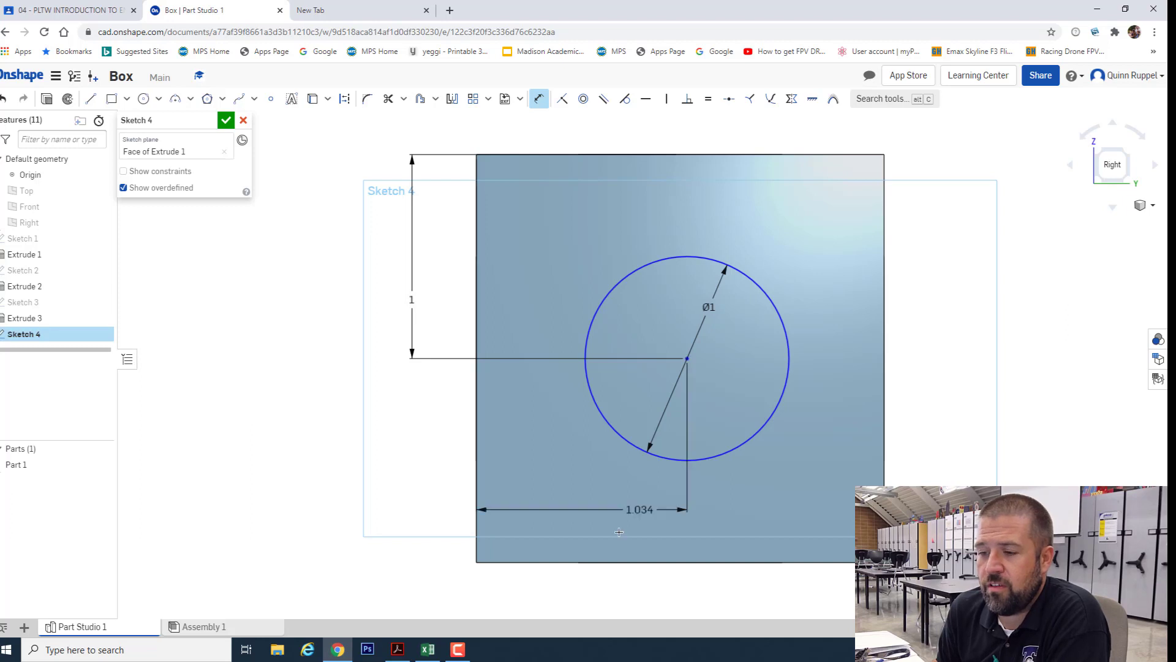
double_click(639, 509)
text(1)
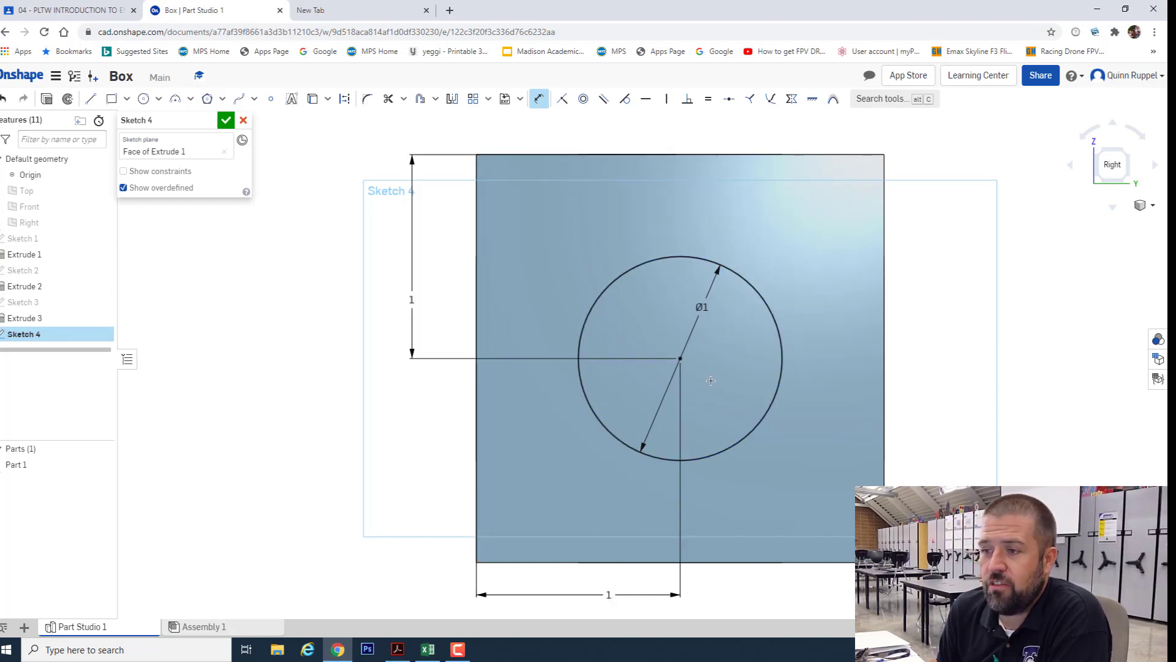
click(226, 120)
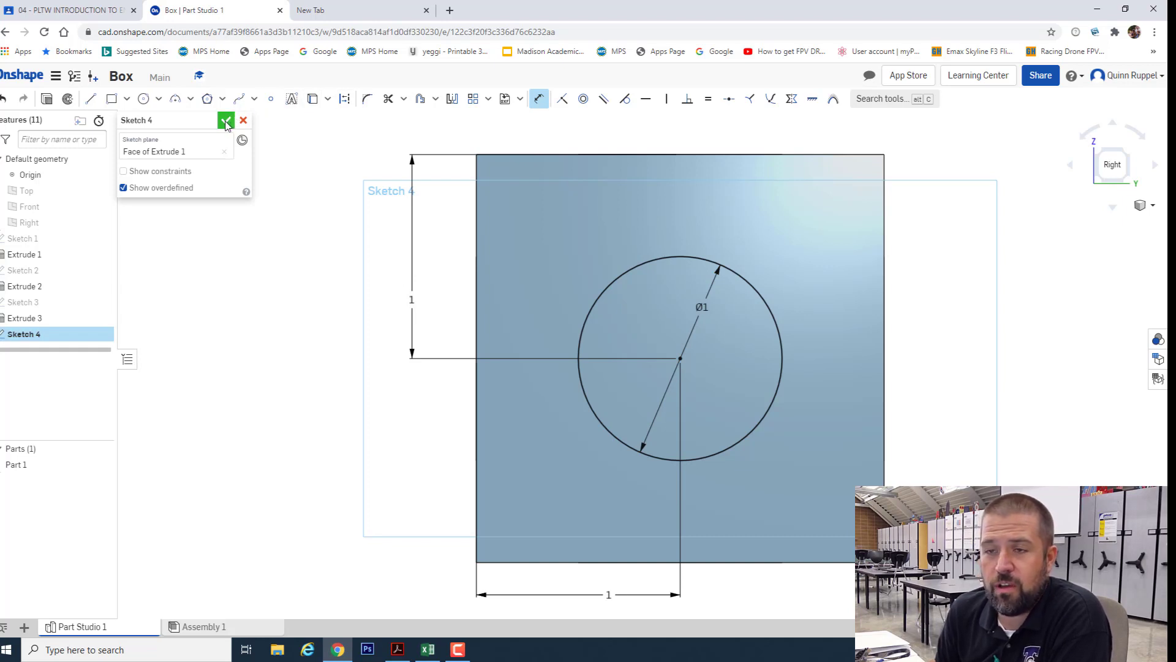
click(226, 120)
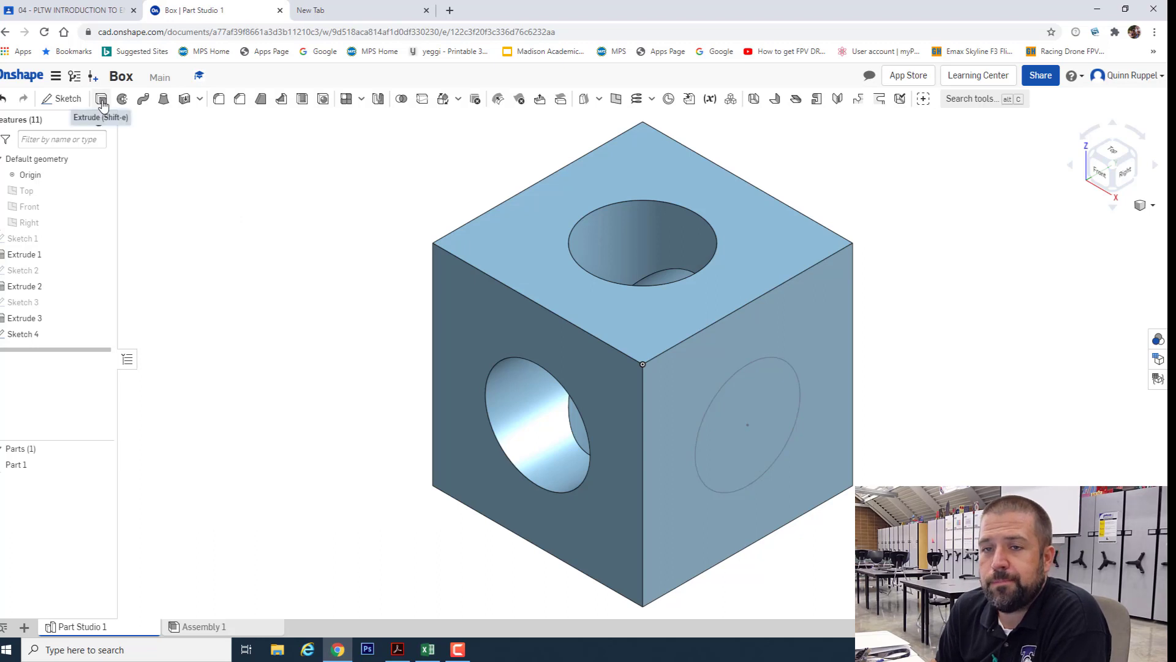
- Remove-extrude the Sketch 4 circle 2 in deep as Extrude 4
click(101, 98)
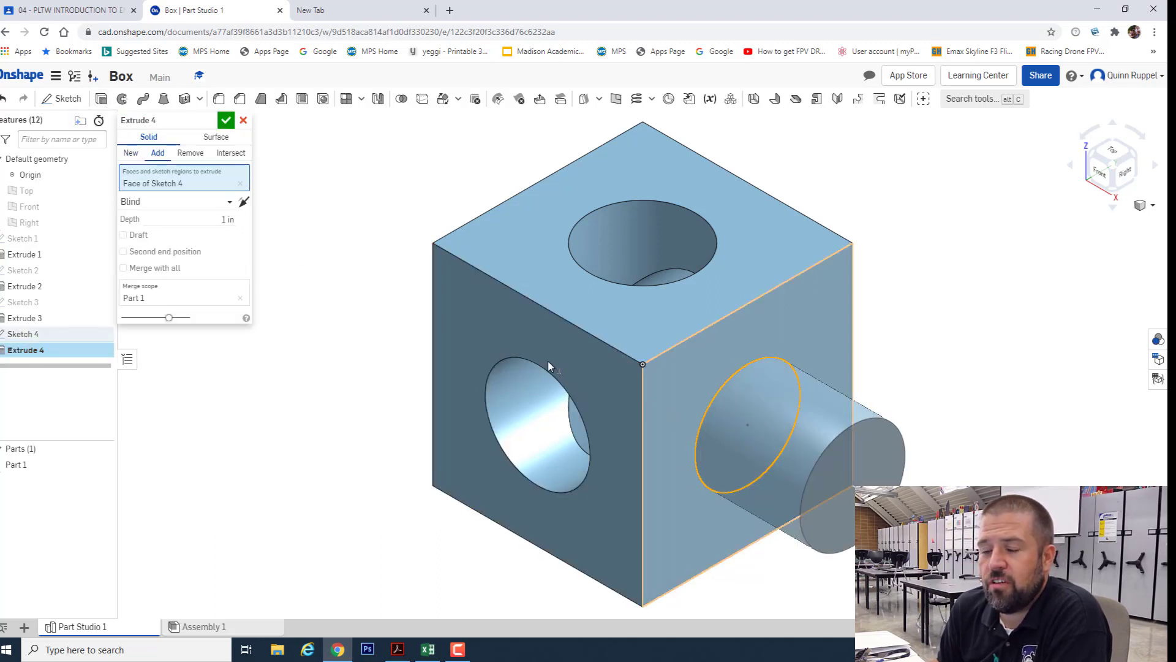
click(190, 153)
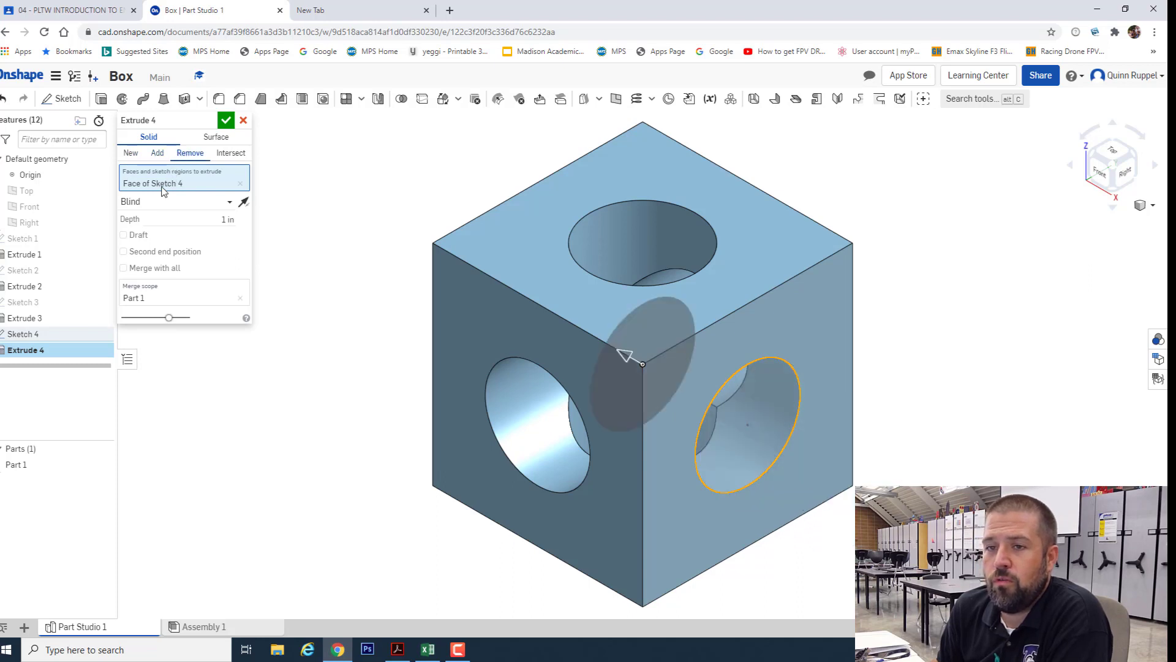
click(210, 218)
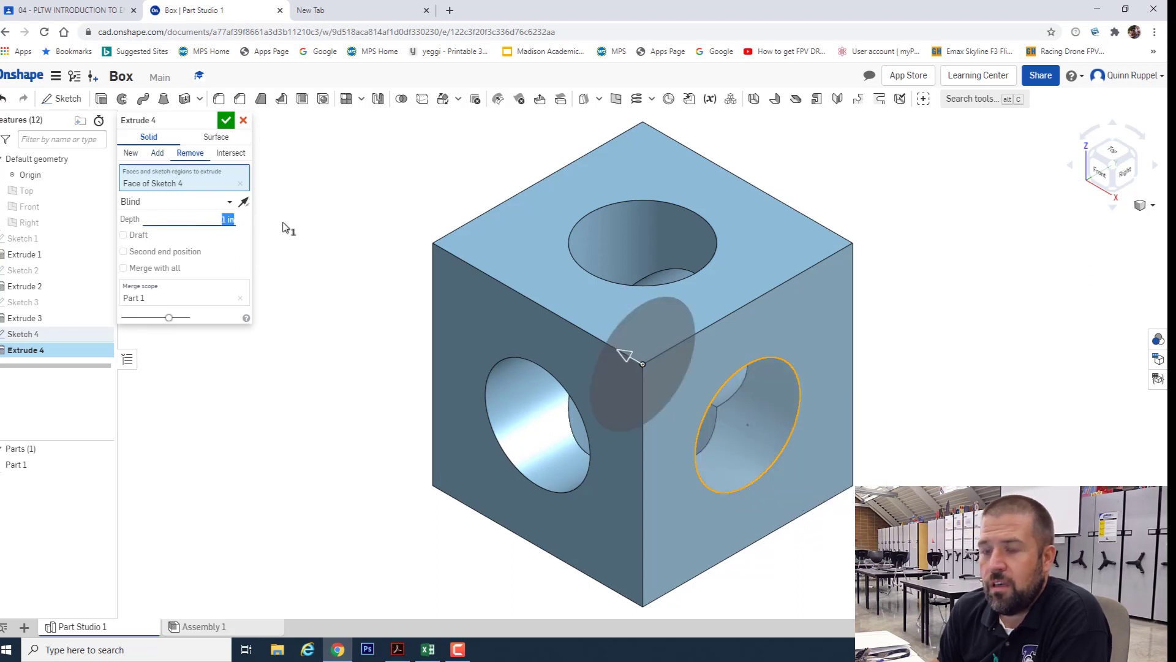
text(2)
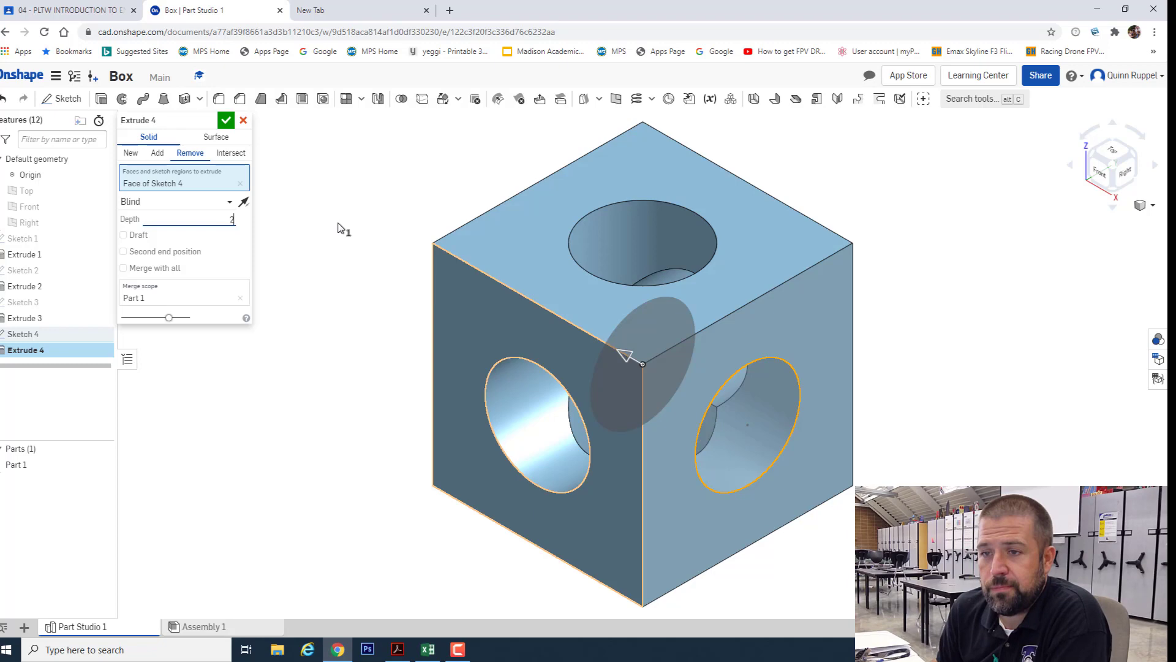
click(226, 120)
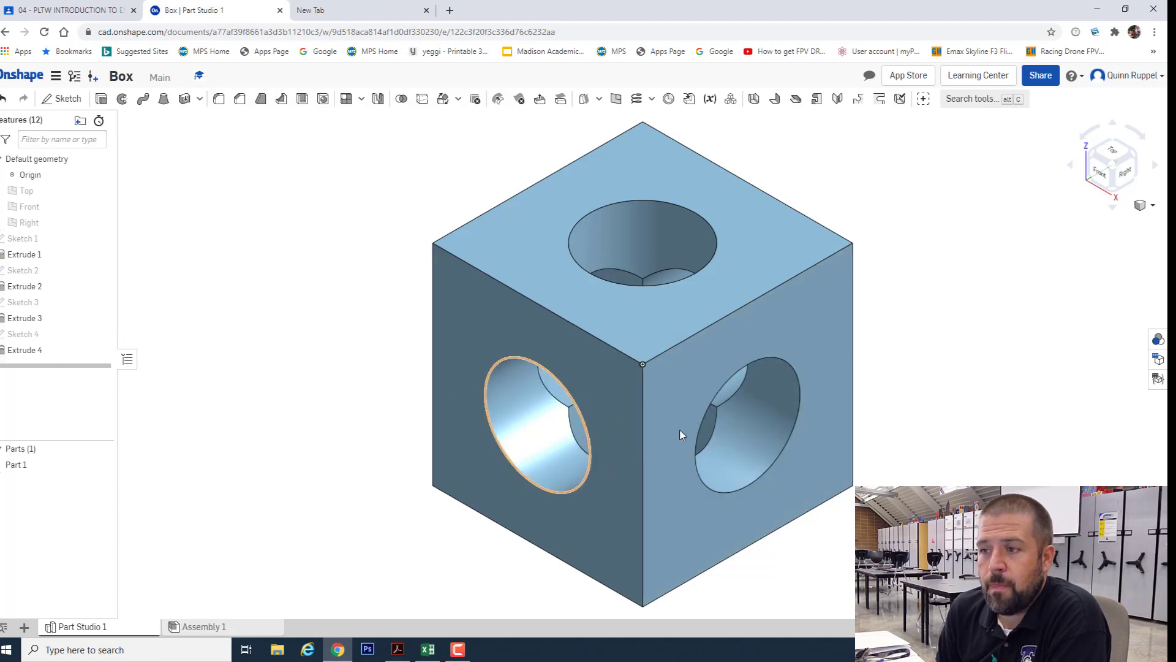